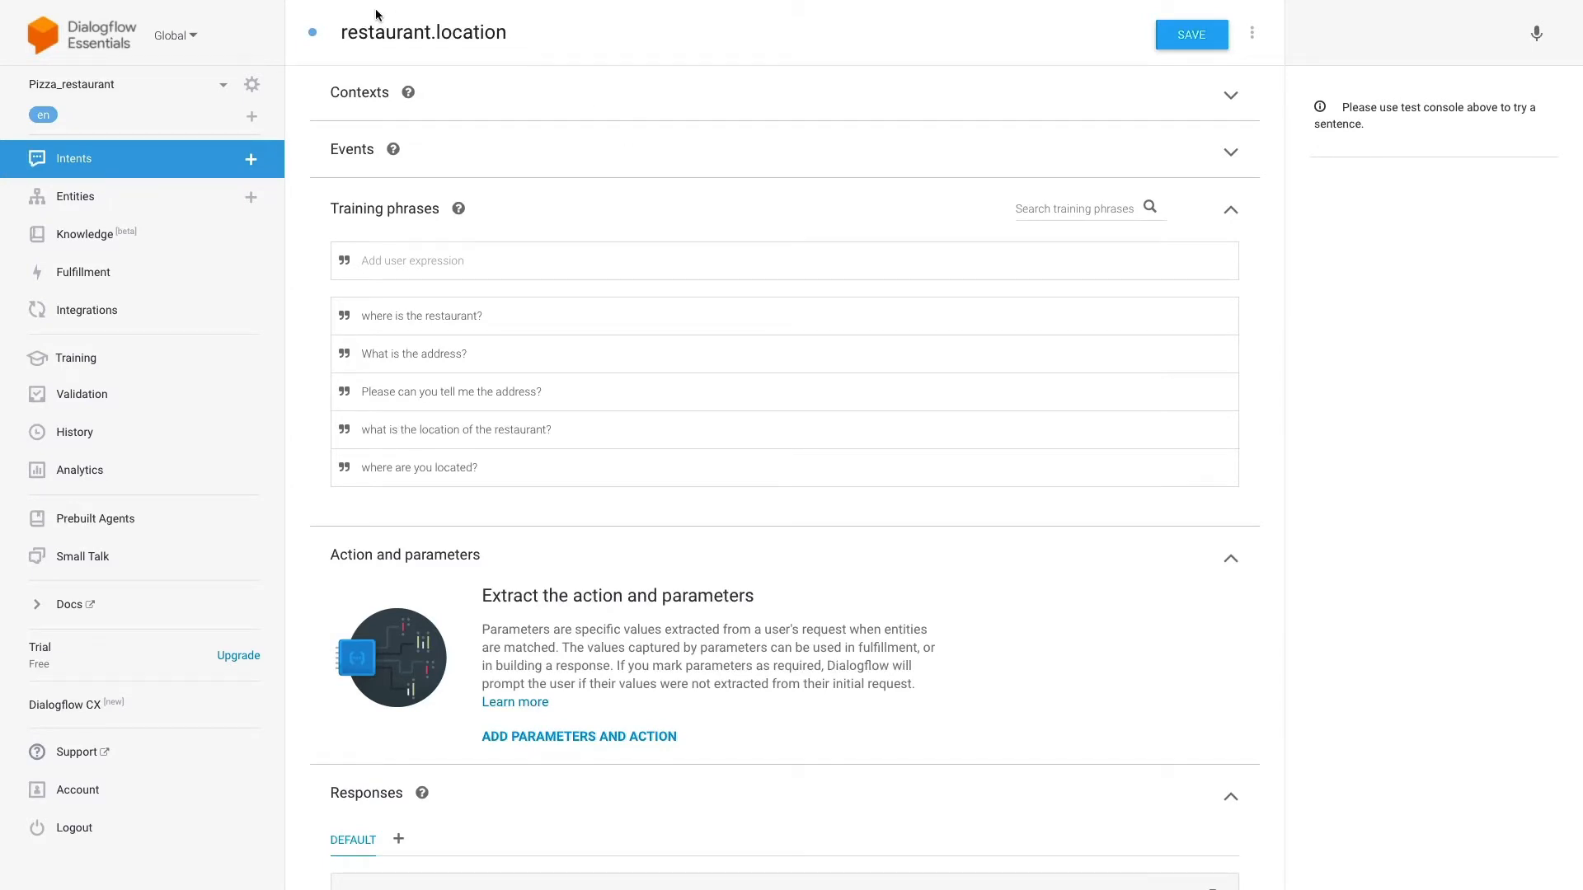
mouse_move(702, 272)
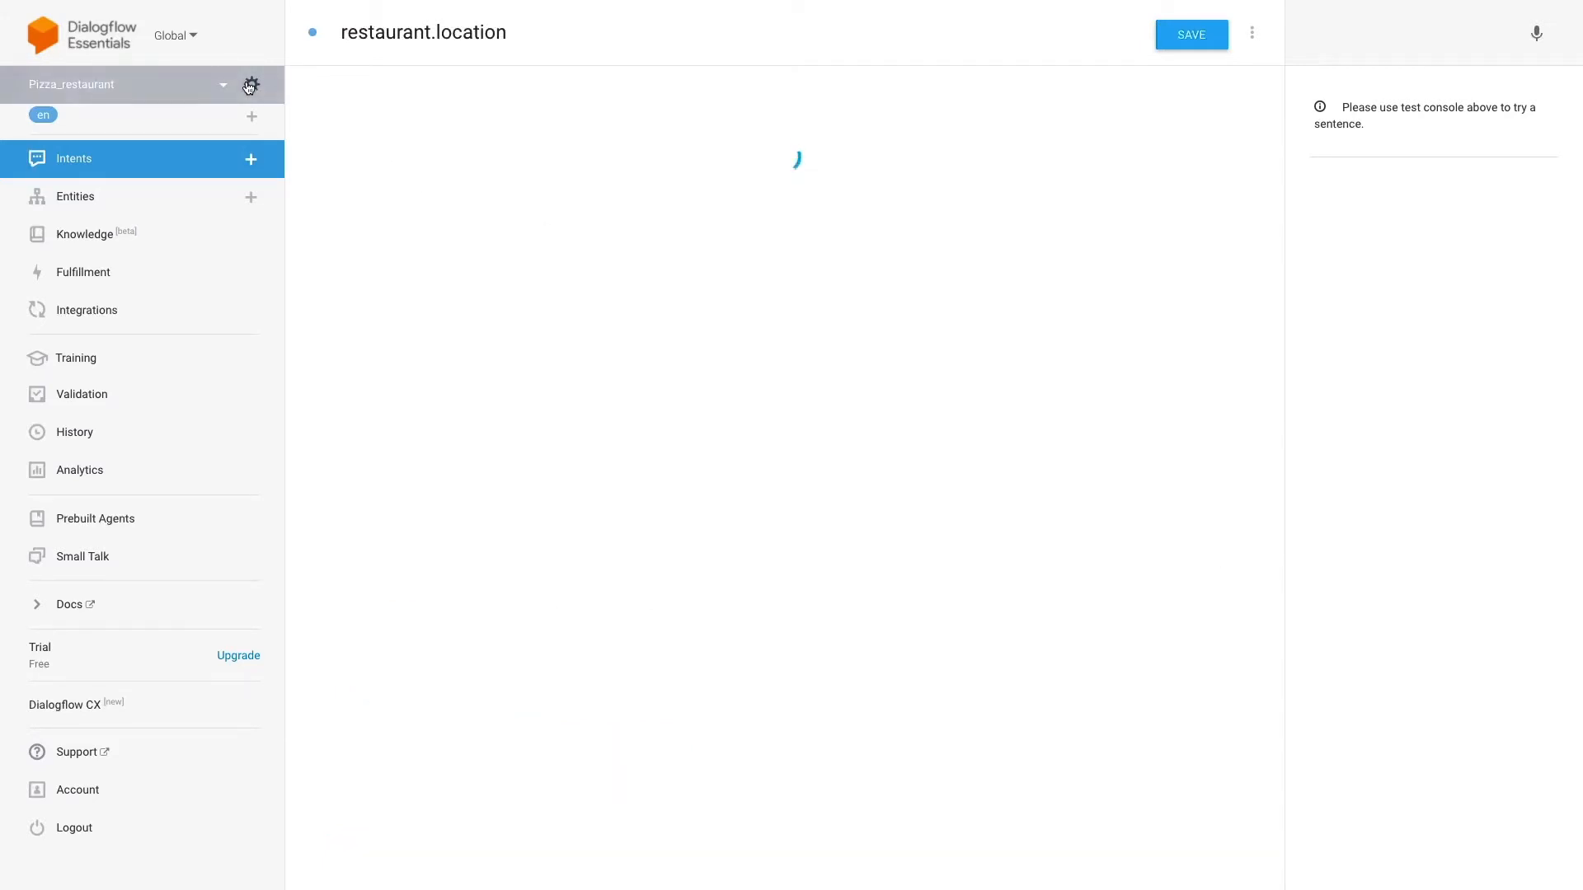
Open the Pizza_restaurant agent's settings to reach its linked Google Cloud project newagent-posq
click(250, 85)
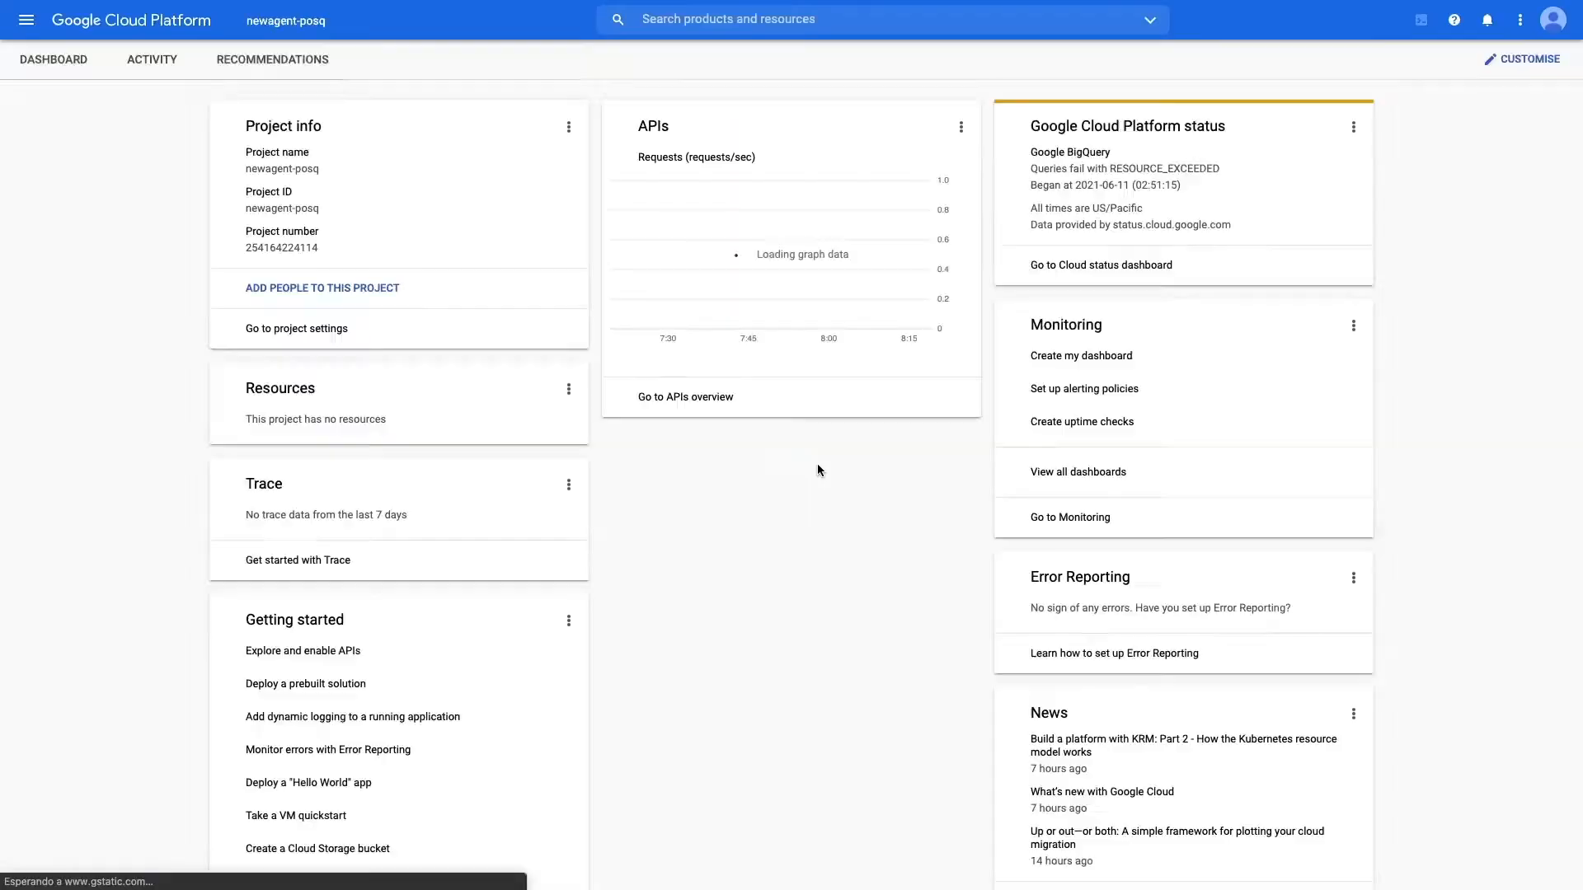
Go to the project's Credentials page under APIs and services
click(27, 20)
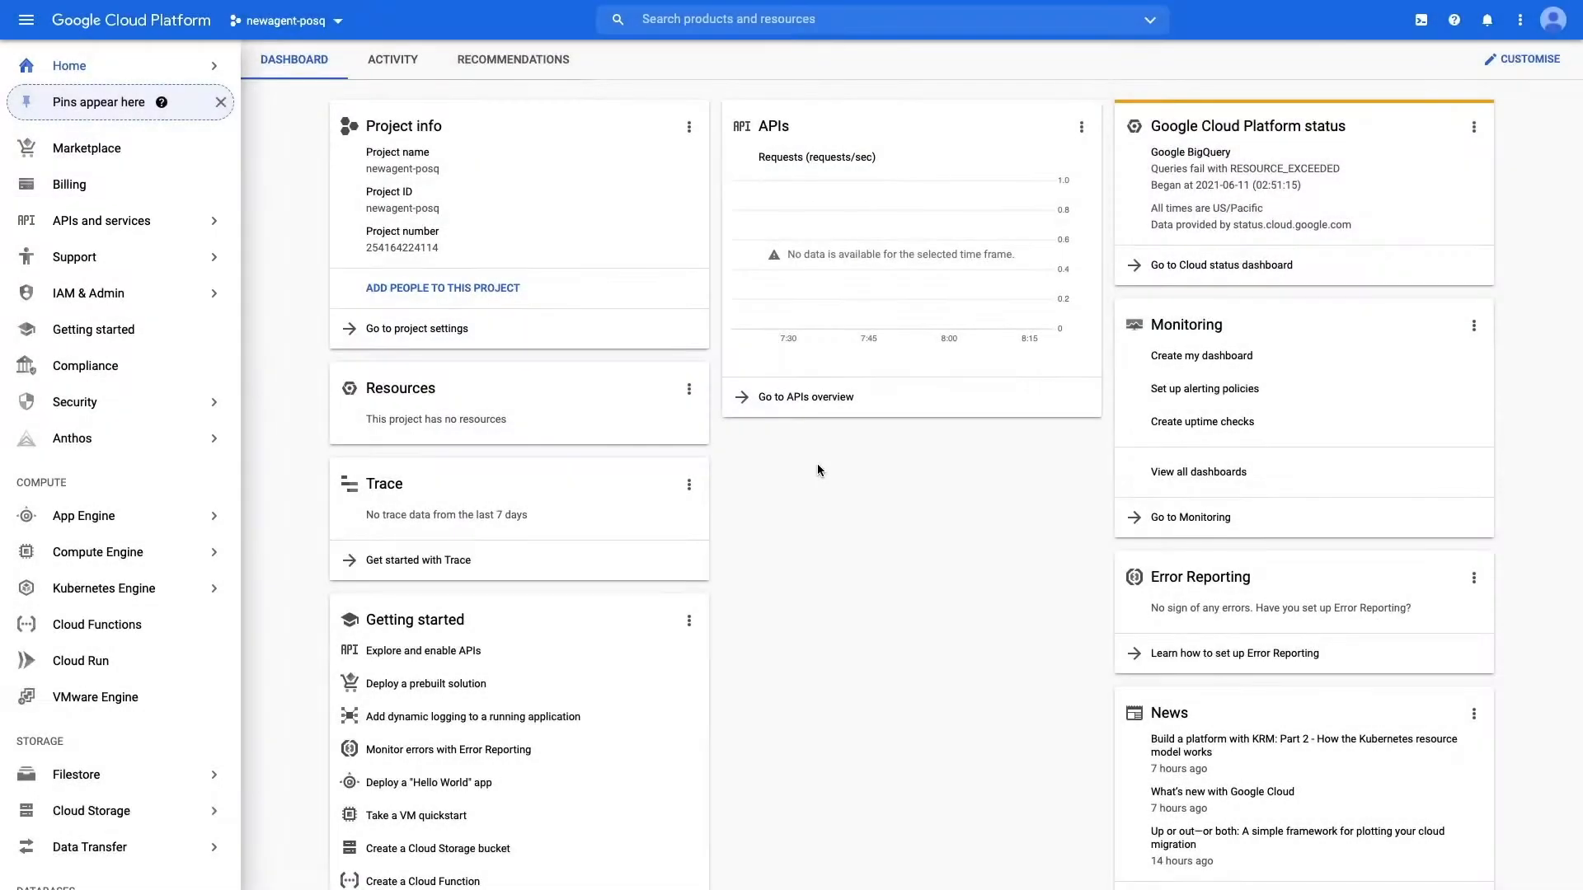
click(100, 220)
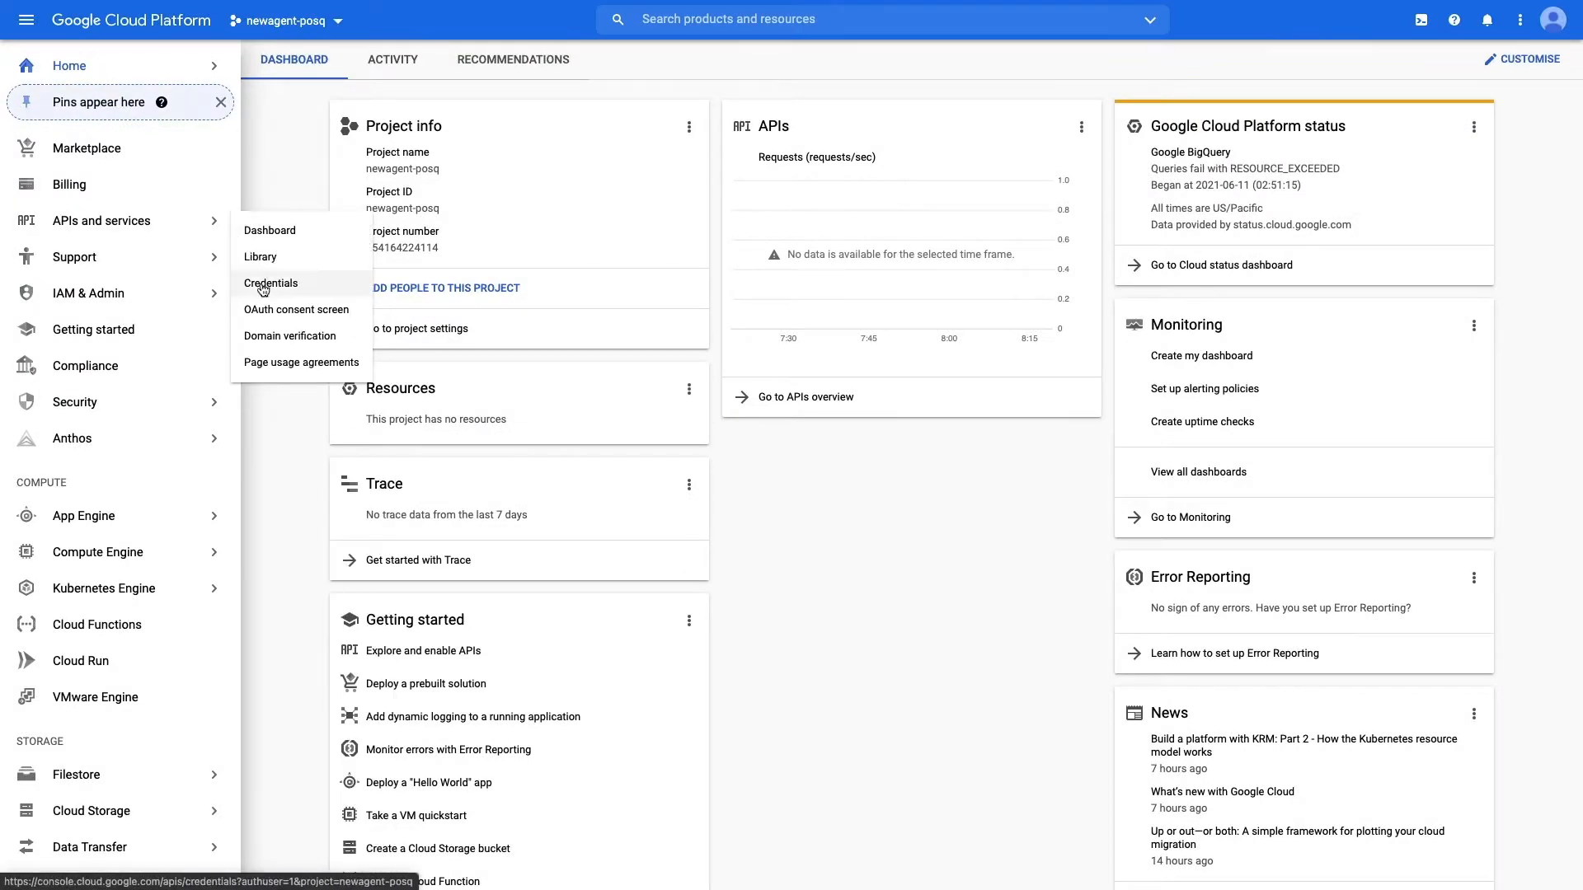
click(270, 282)
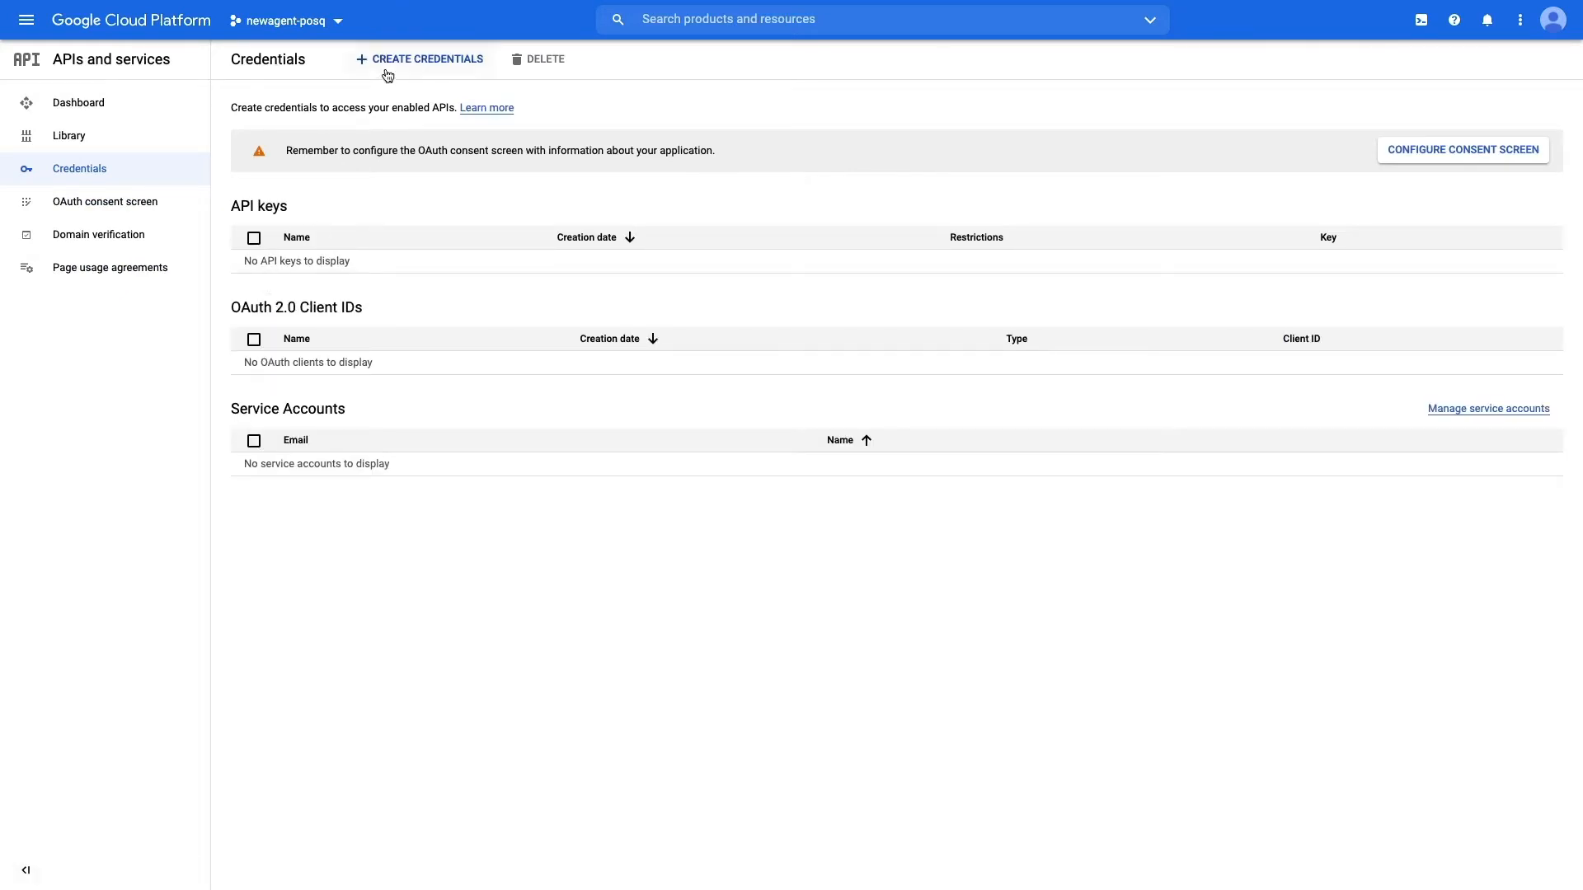
Create a new service account named 'Landbot test'
click(424, 59)
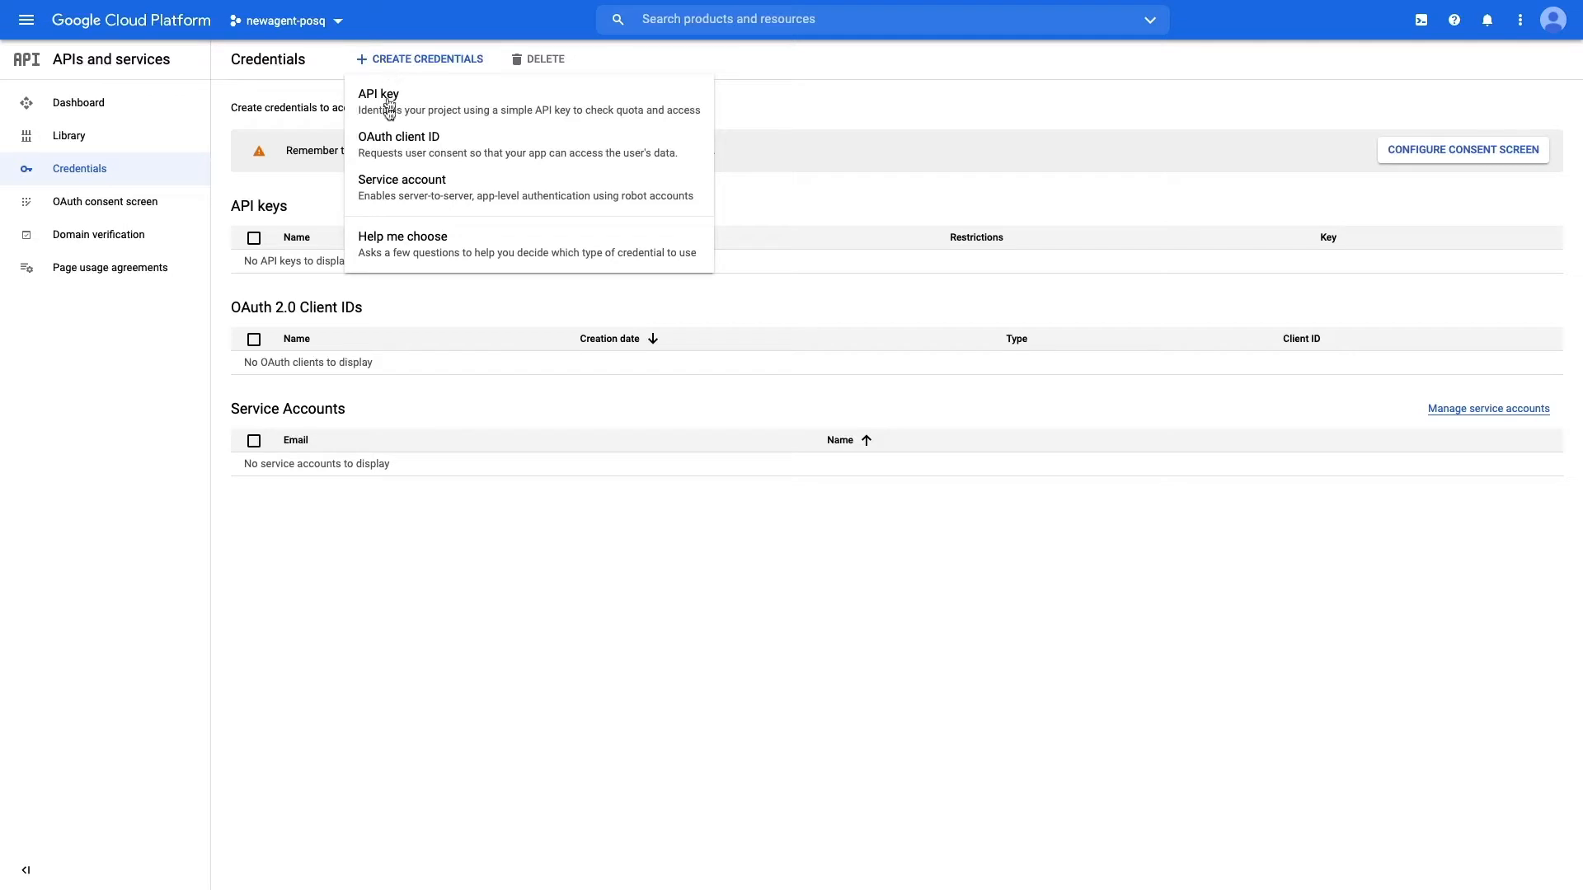
click(402, 179)
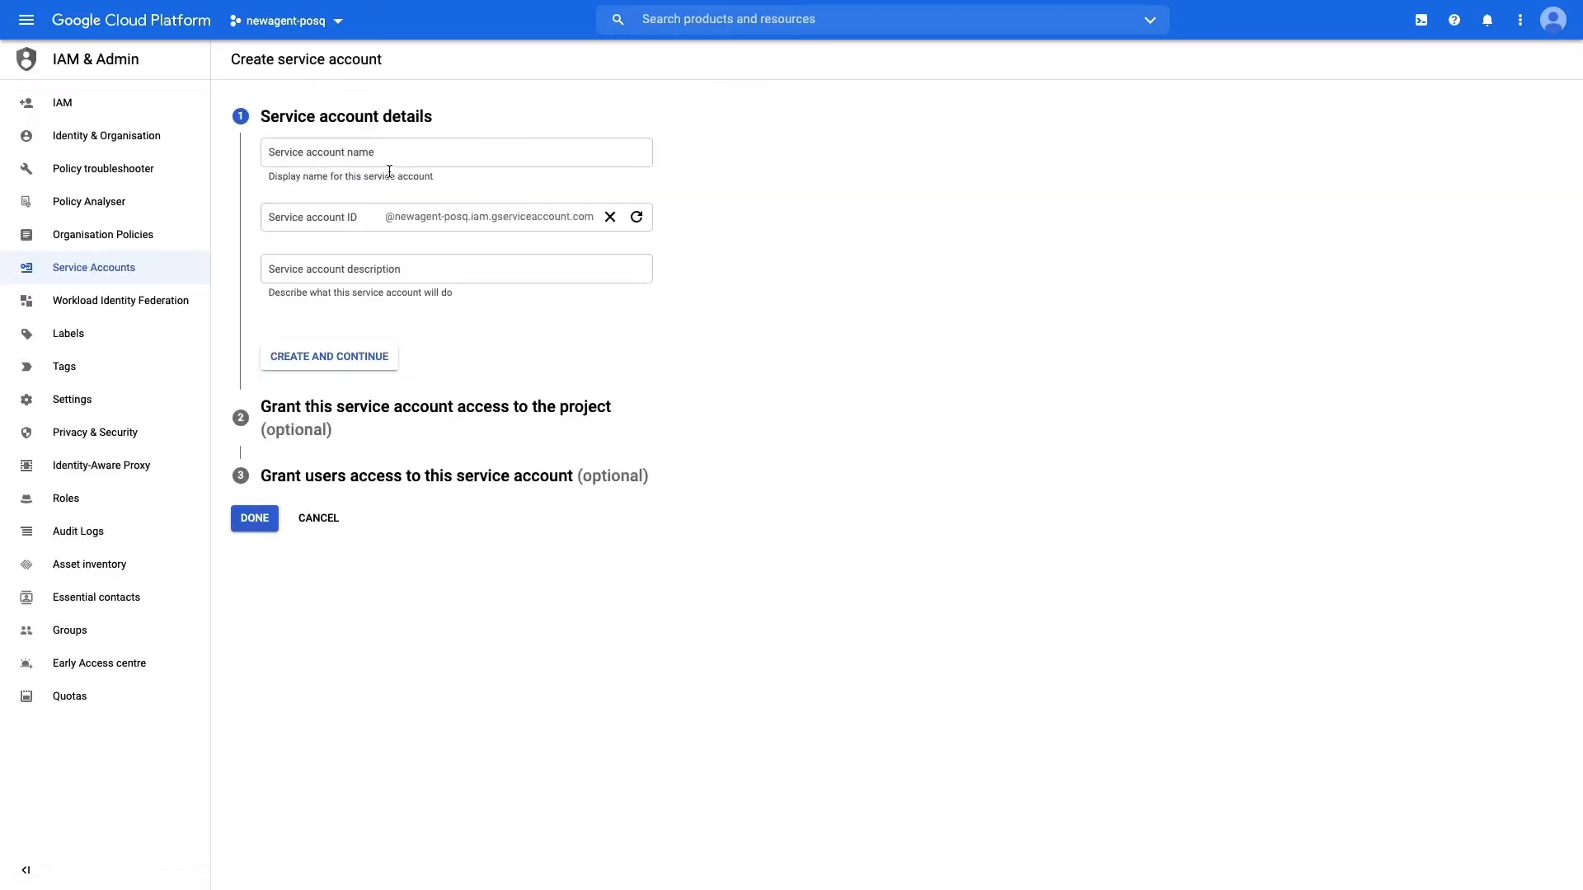
click(455, 152)
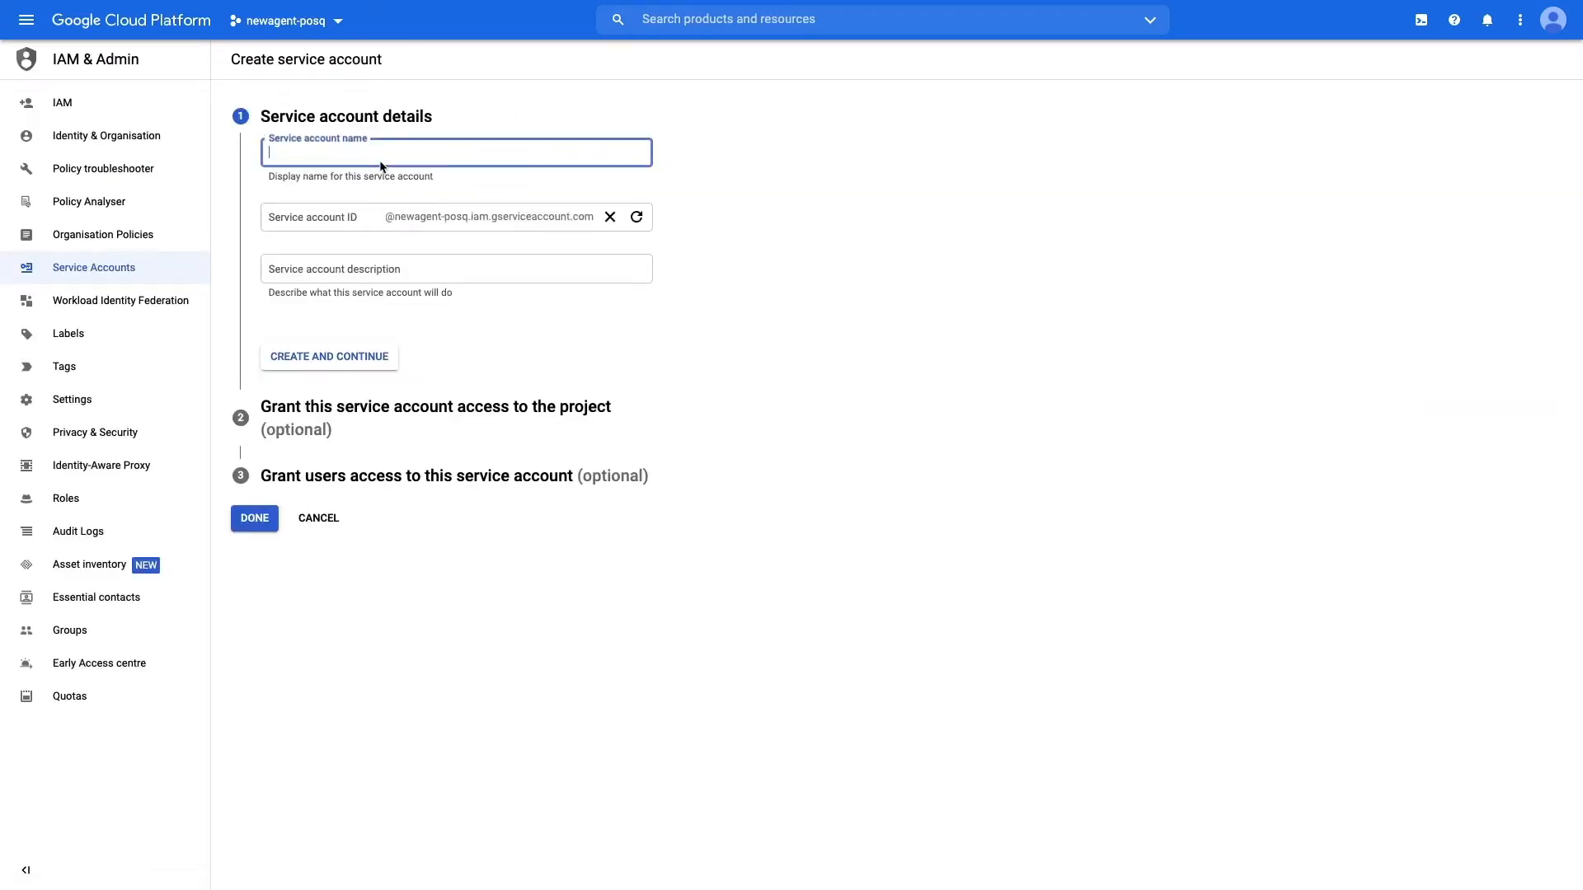
text(Landbot)
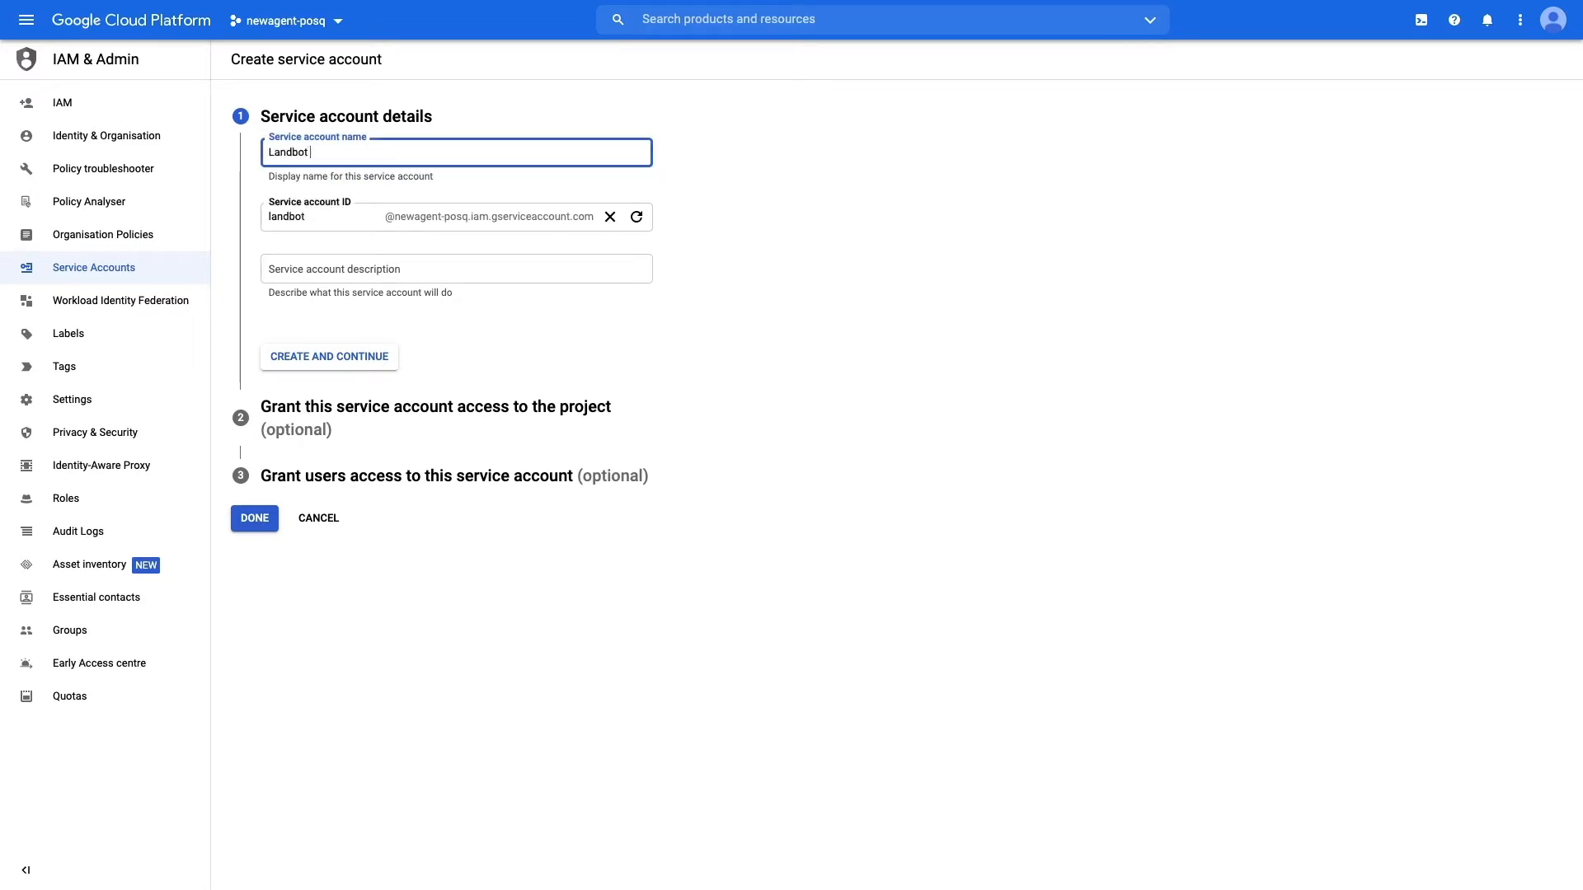
text(test)
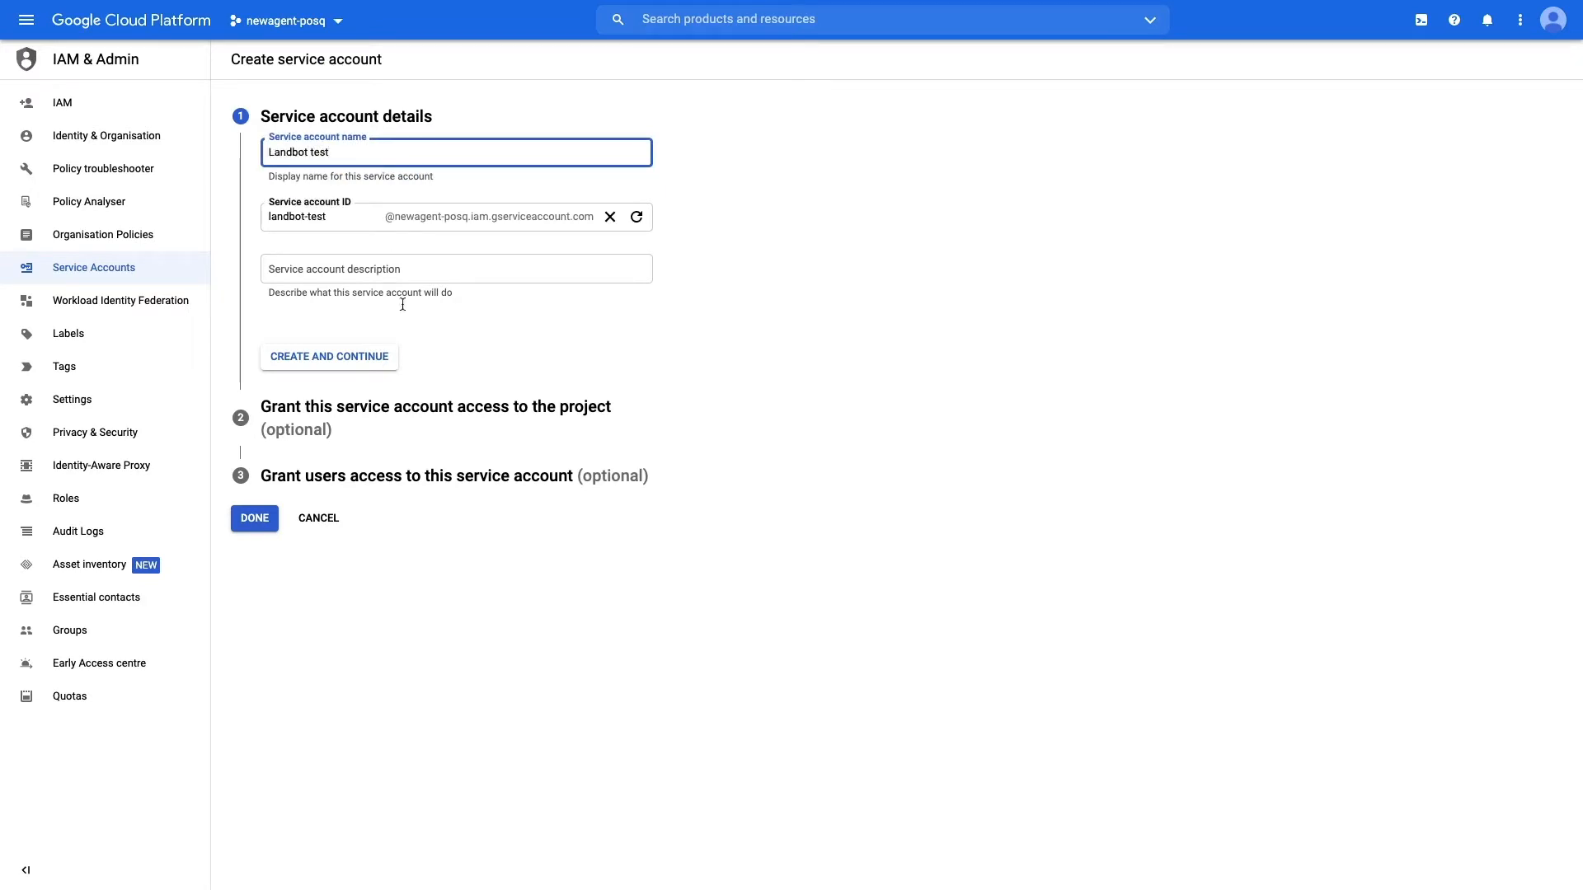
click(329, 356)
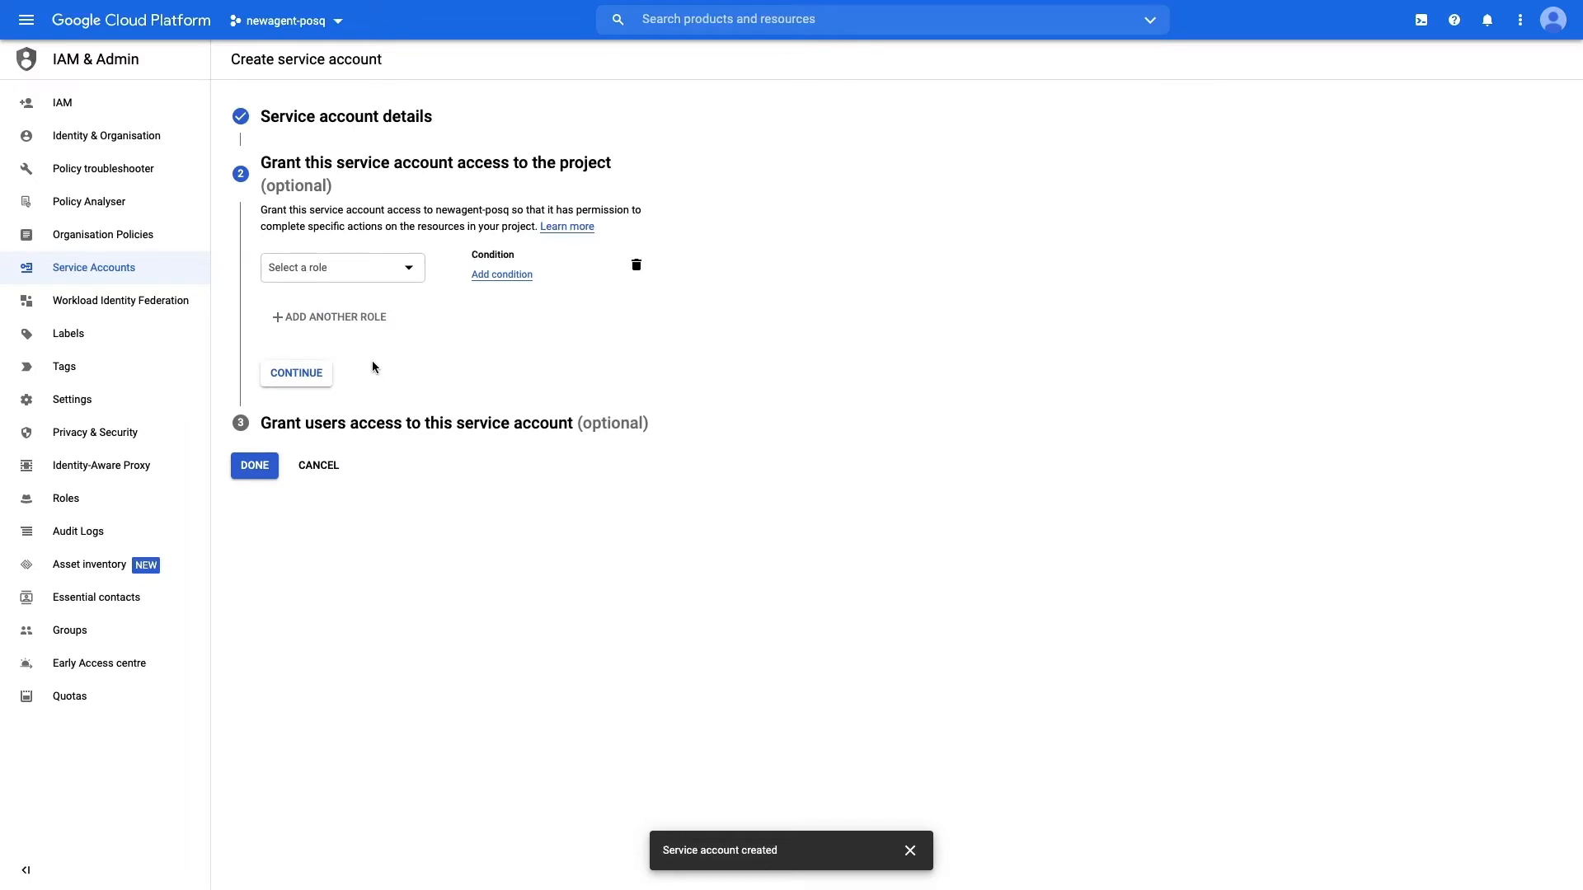
Grant the Landbot test account the Owner role and finish creating it
click(342, 267)
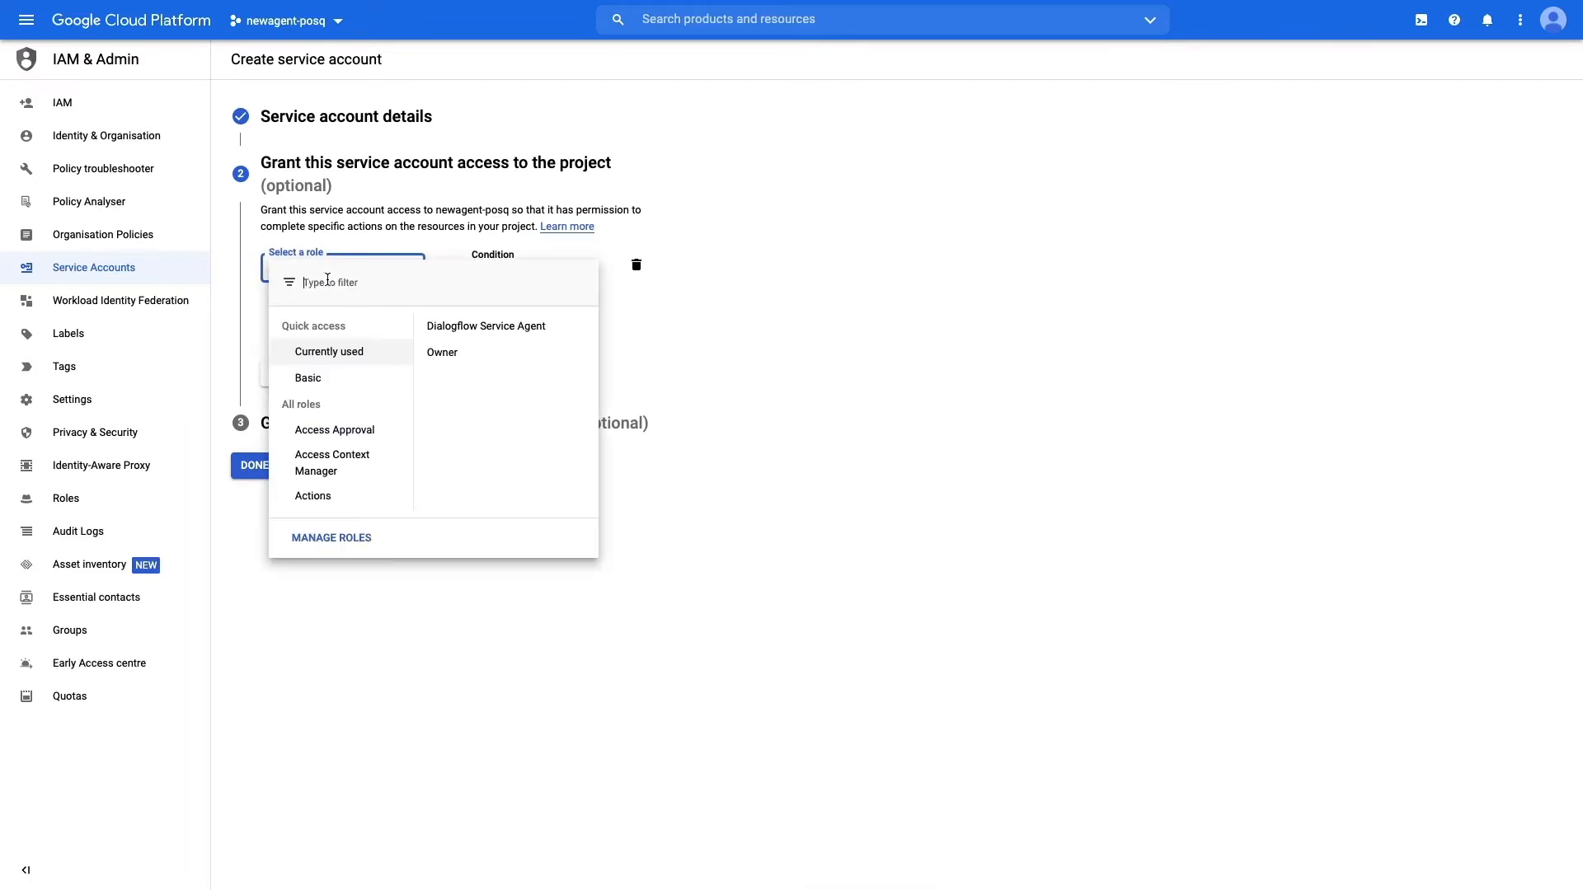
click(442, 352)
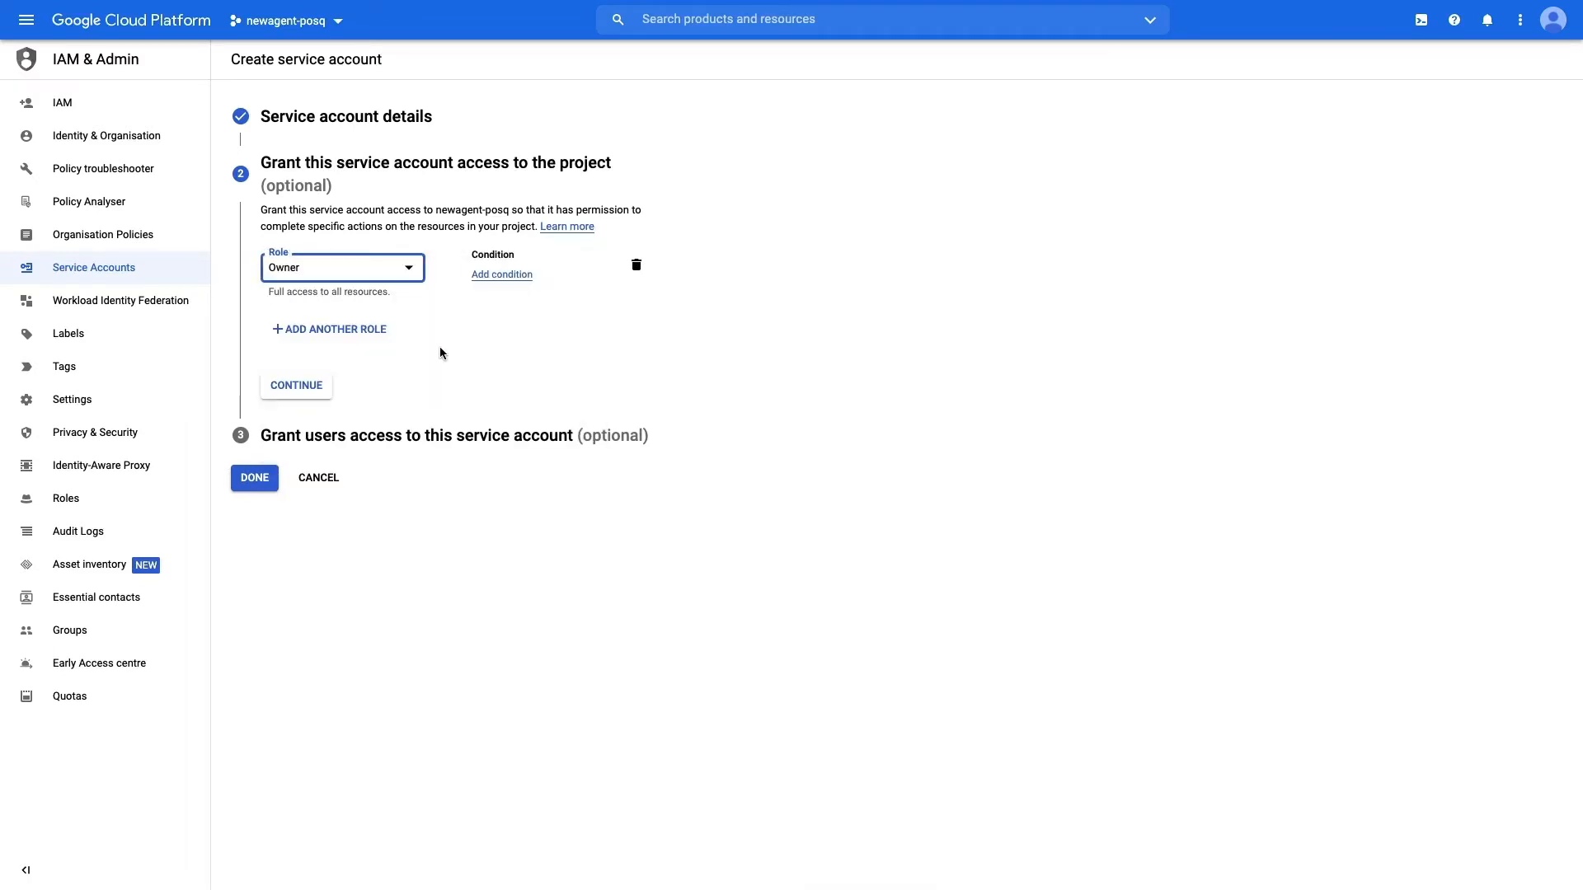
click(295, 384)
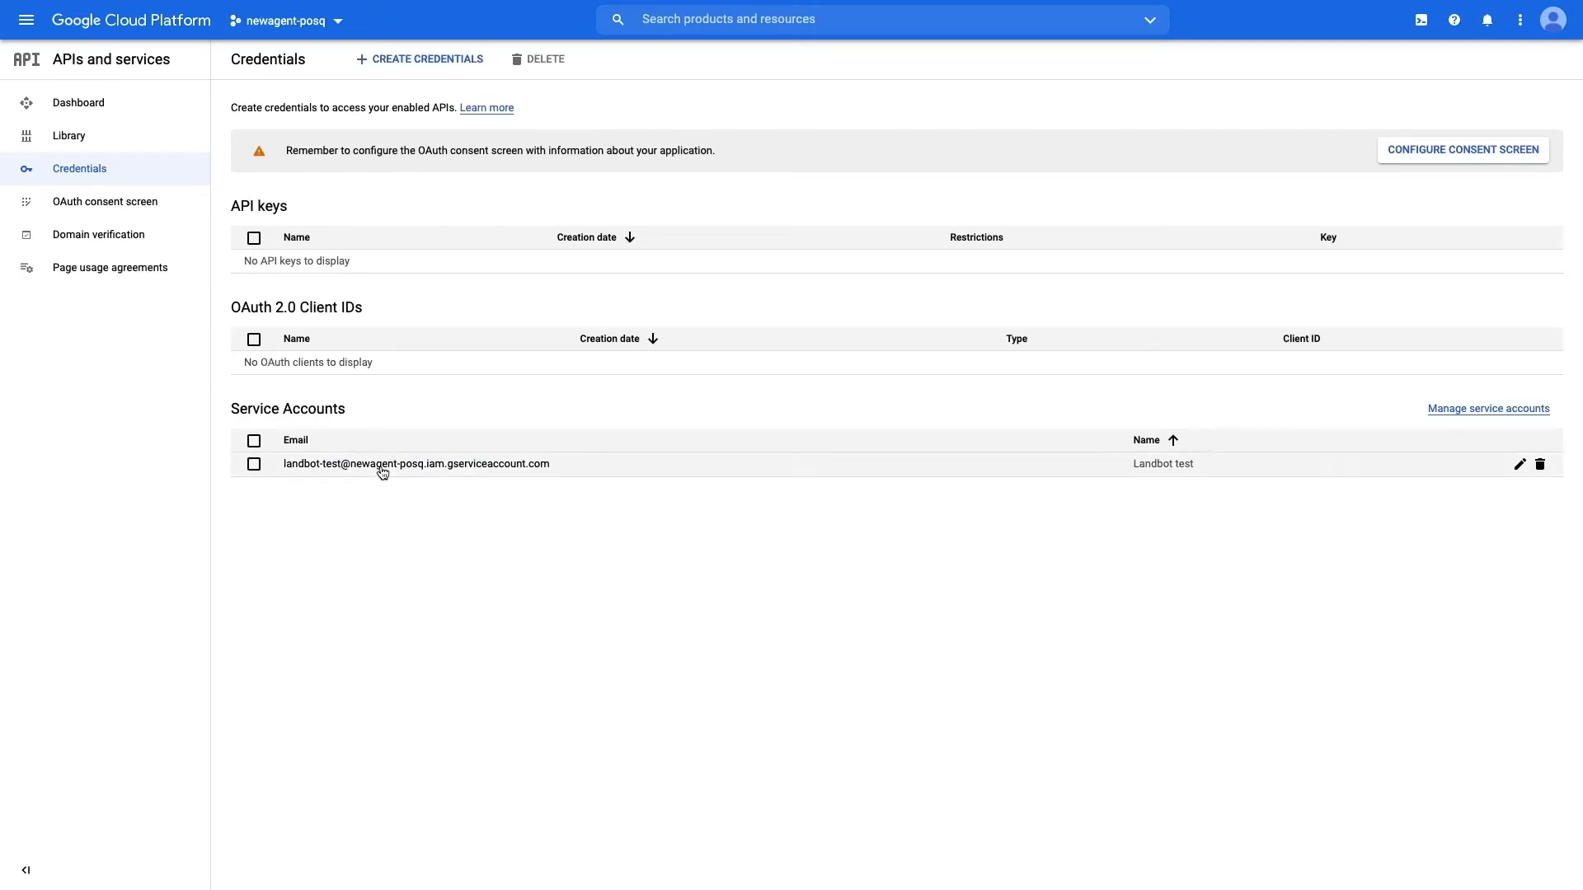
Create and download a JSON private key for the Landbot test service account
click(415, 463)
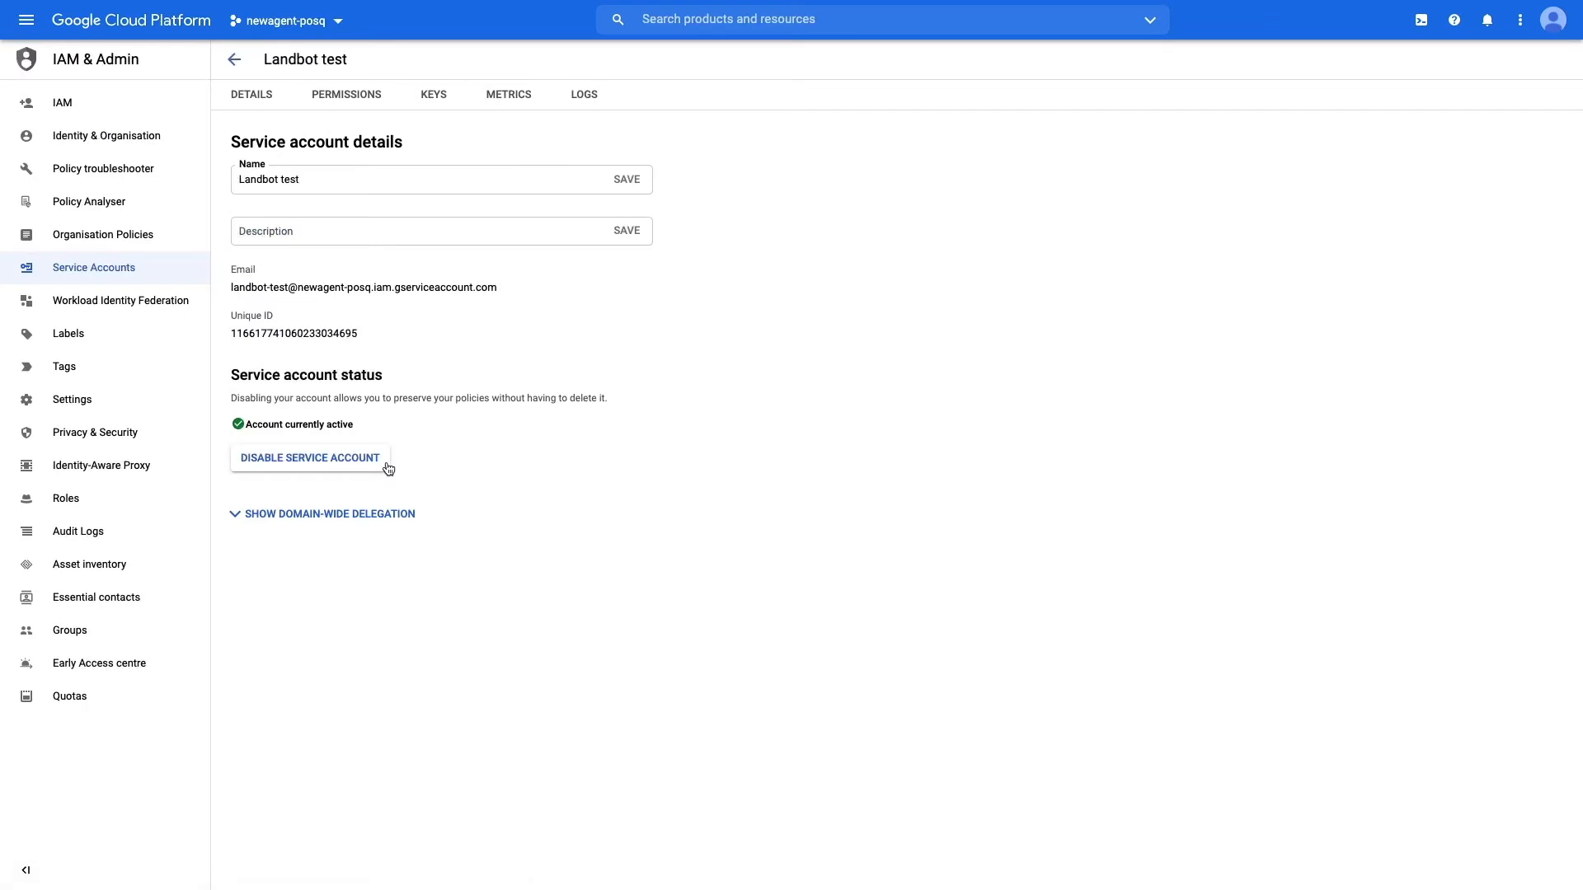
click(433, 94)
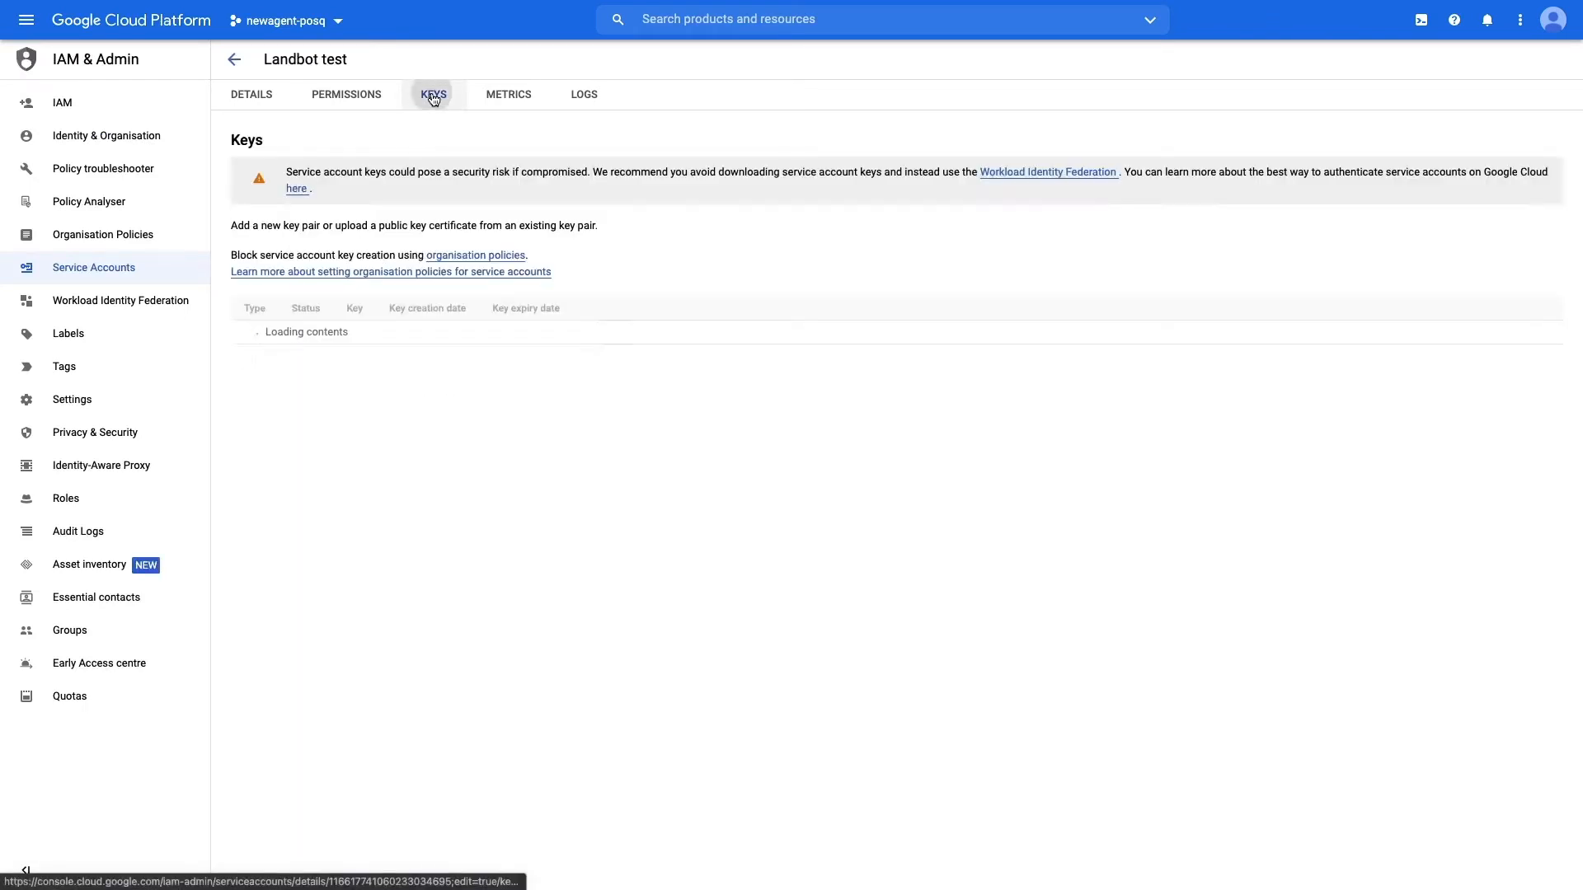
click(264, 307)
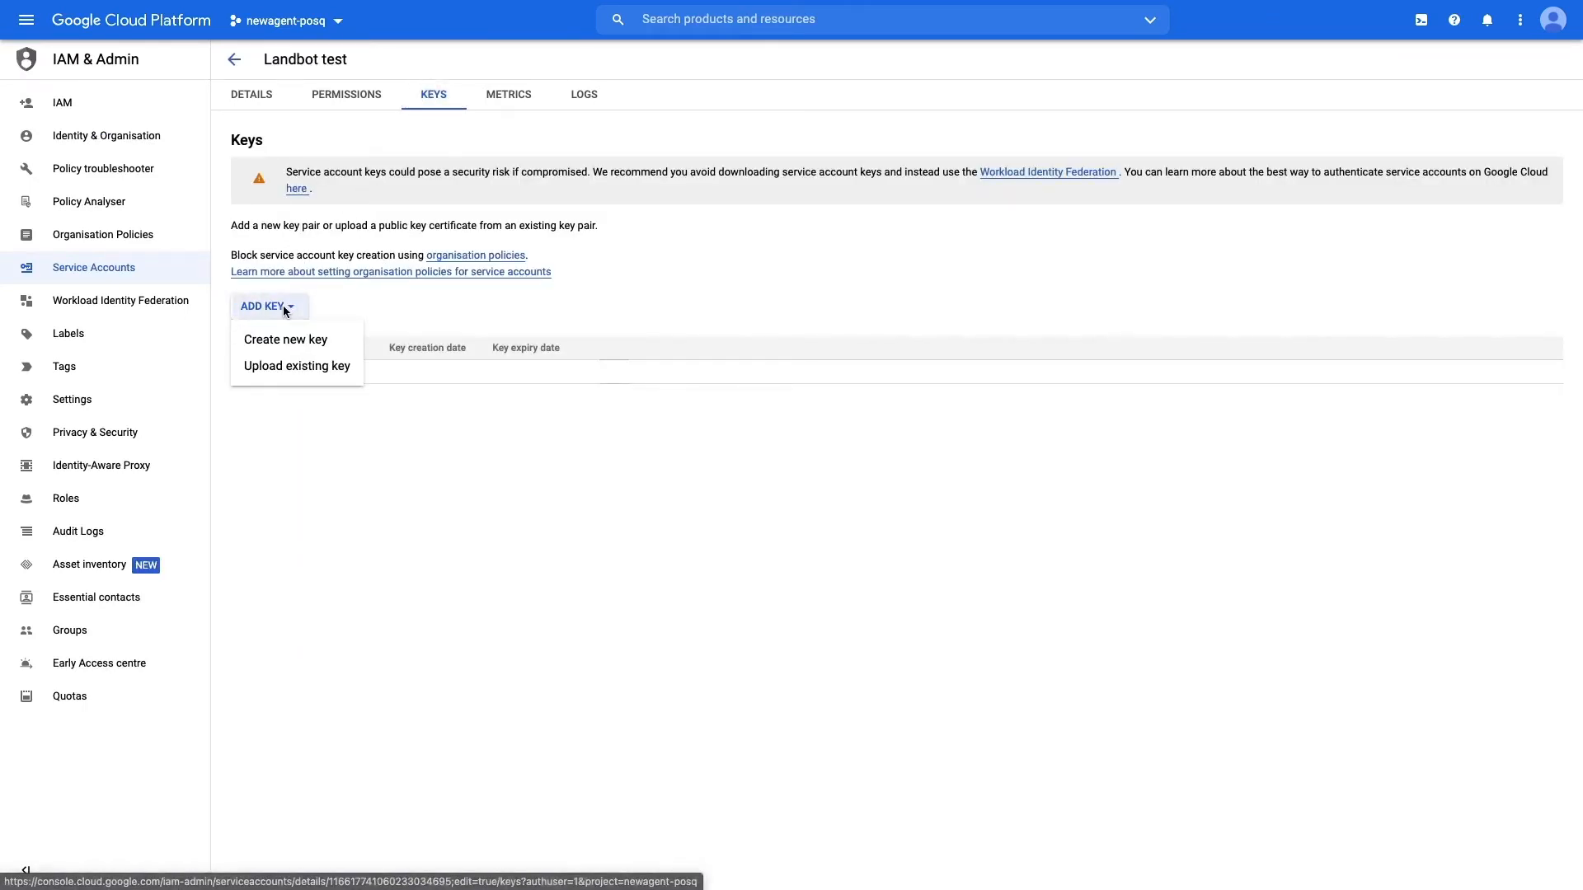
click(285, 339)
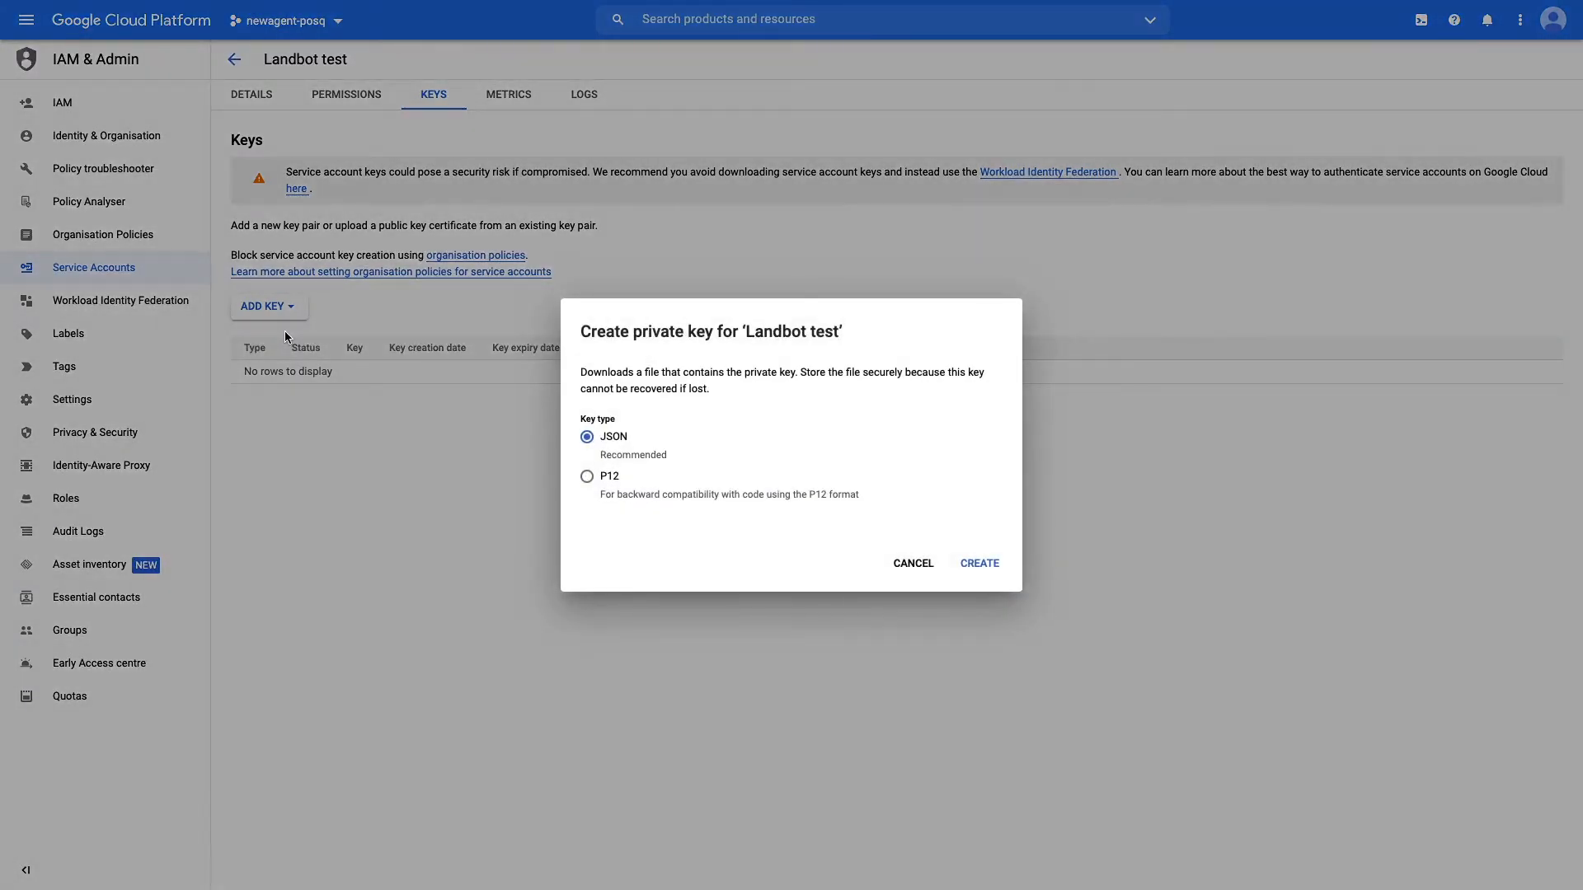
mouse_move(852, 516)
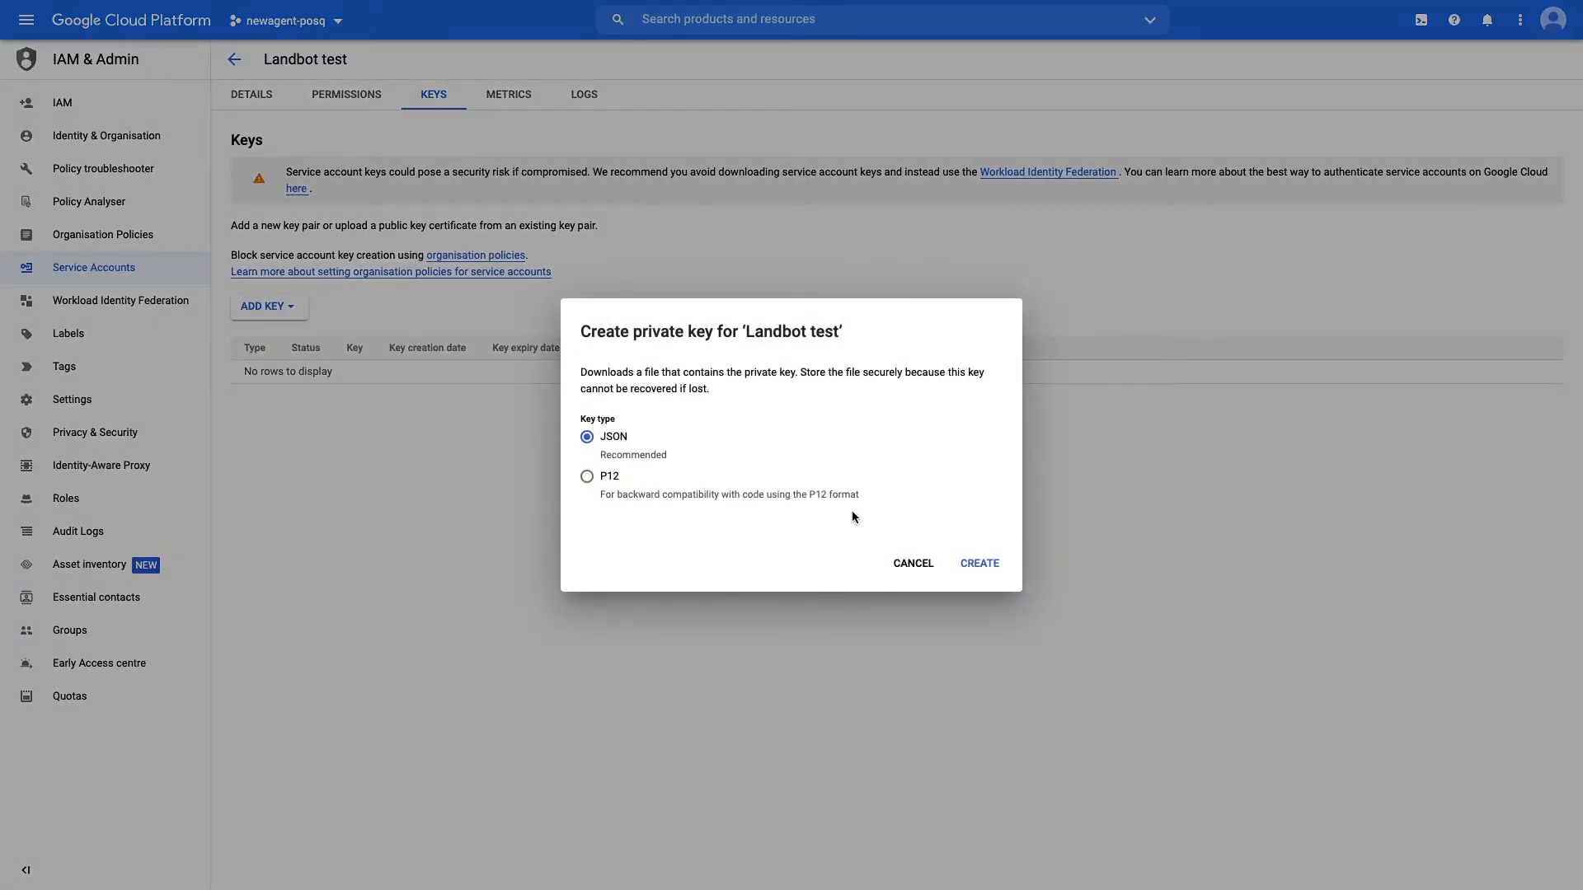
click(976, 564)
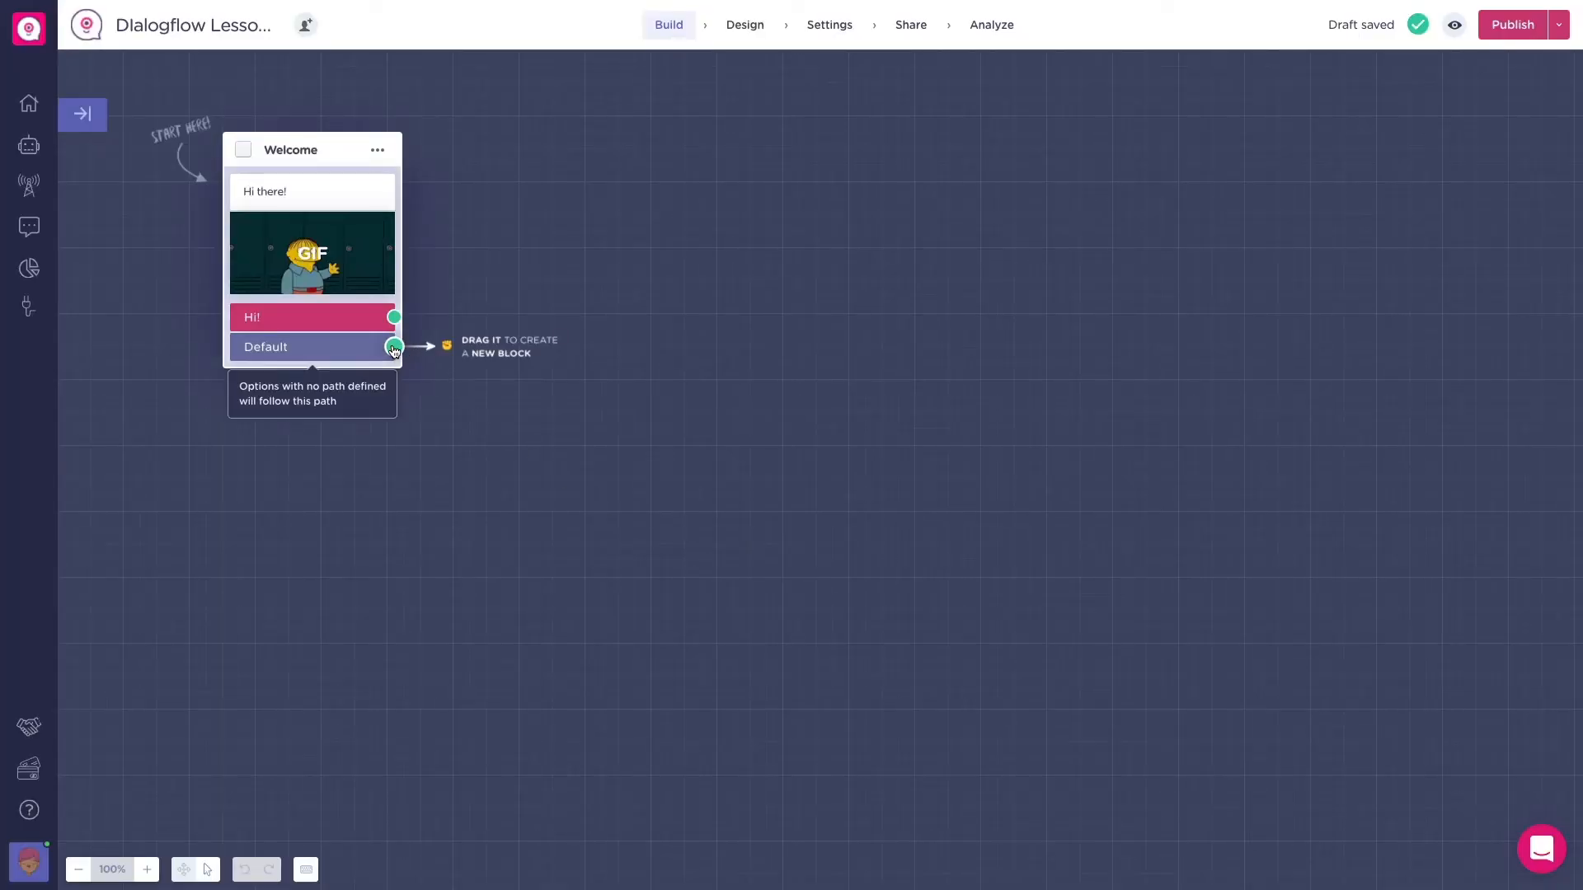
Add a Dialogflow block and upload the downloaded JSON key file as its Google project key
text(dialo)
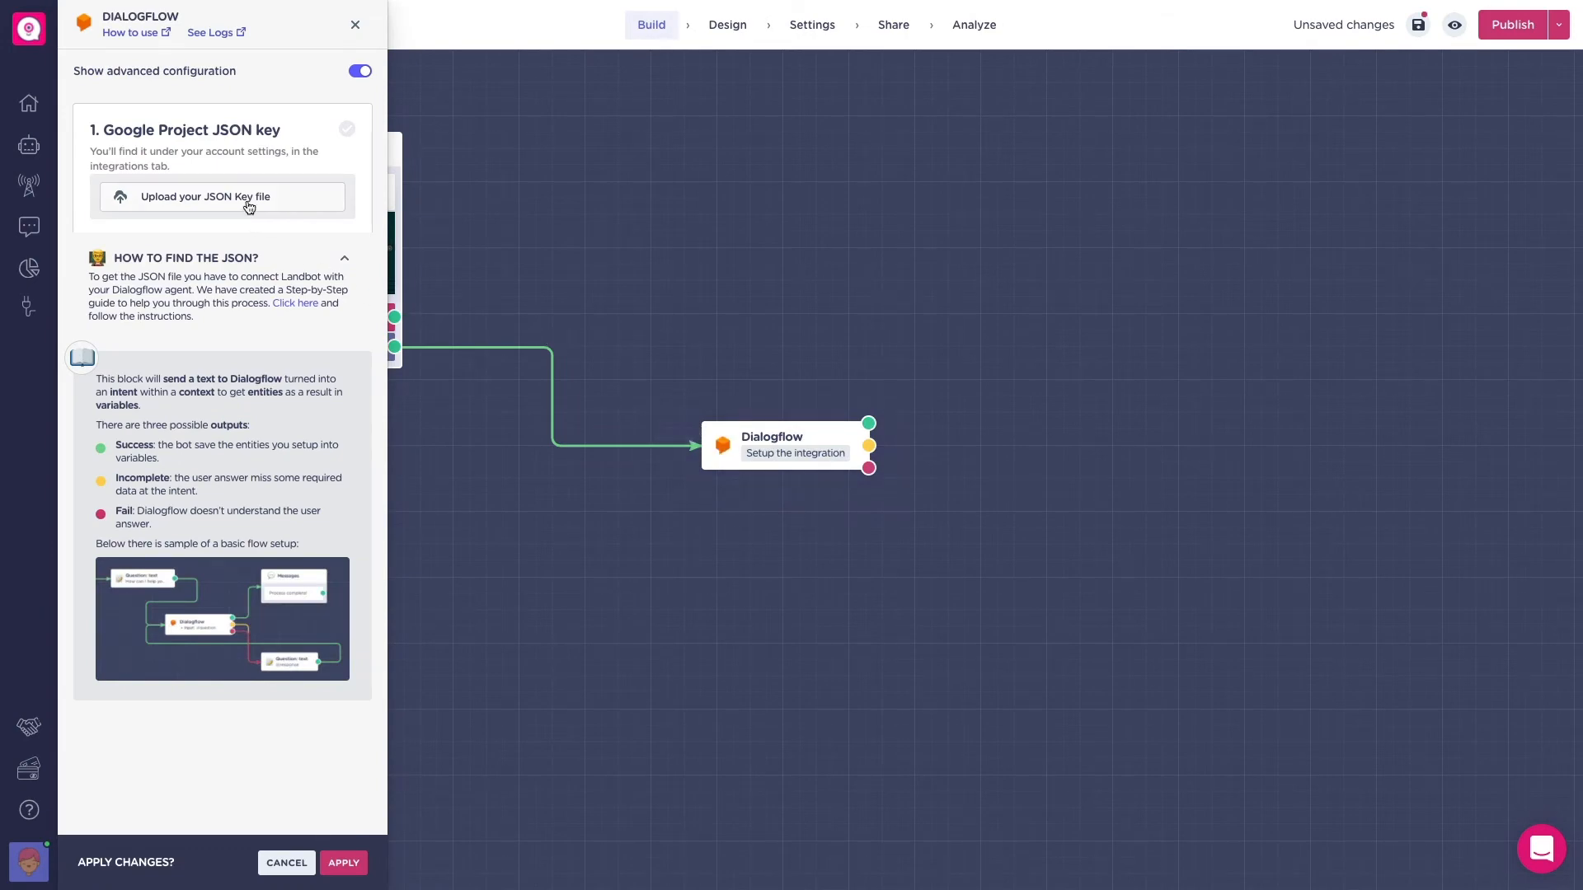
click(206, 196)
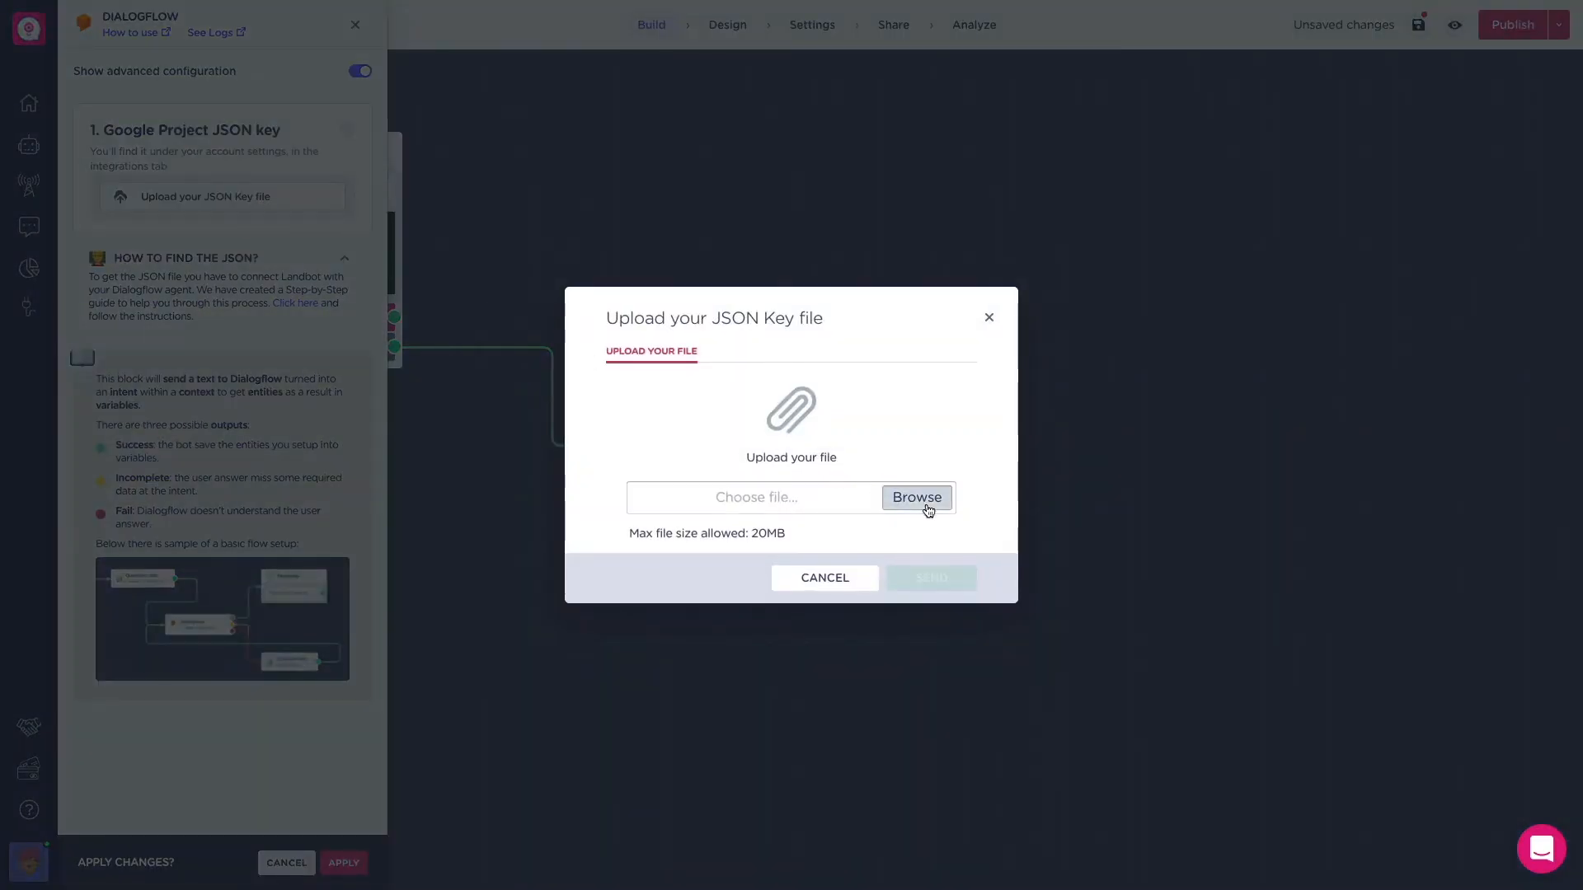
click(915, 497)
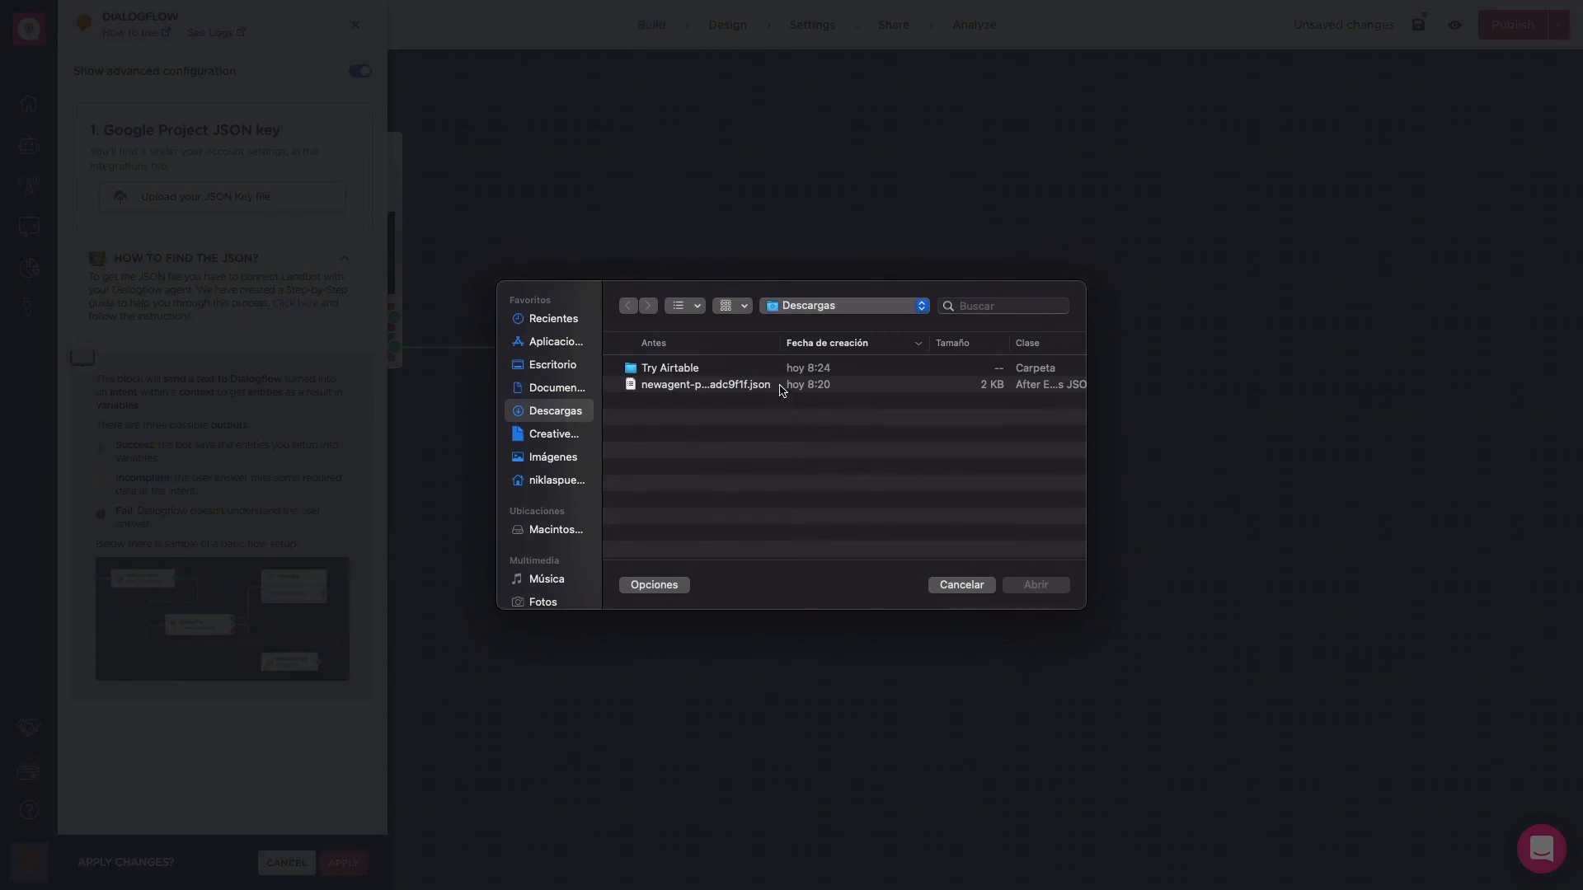
click(1035, 584)
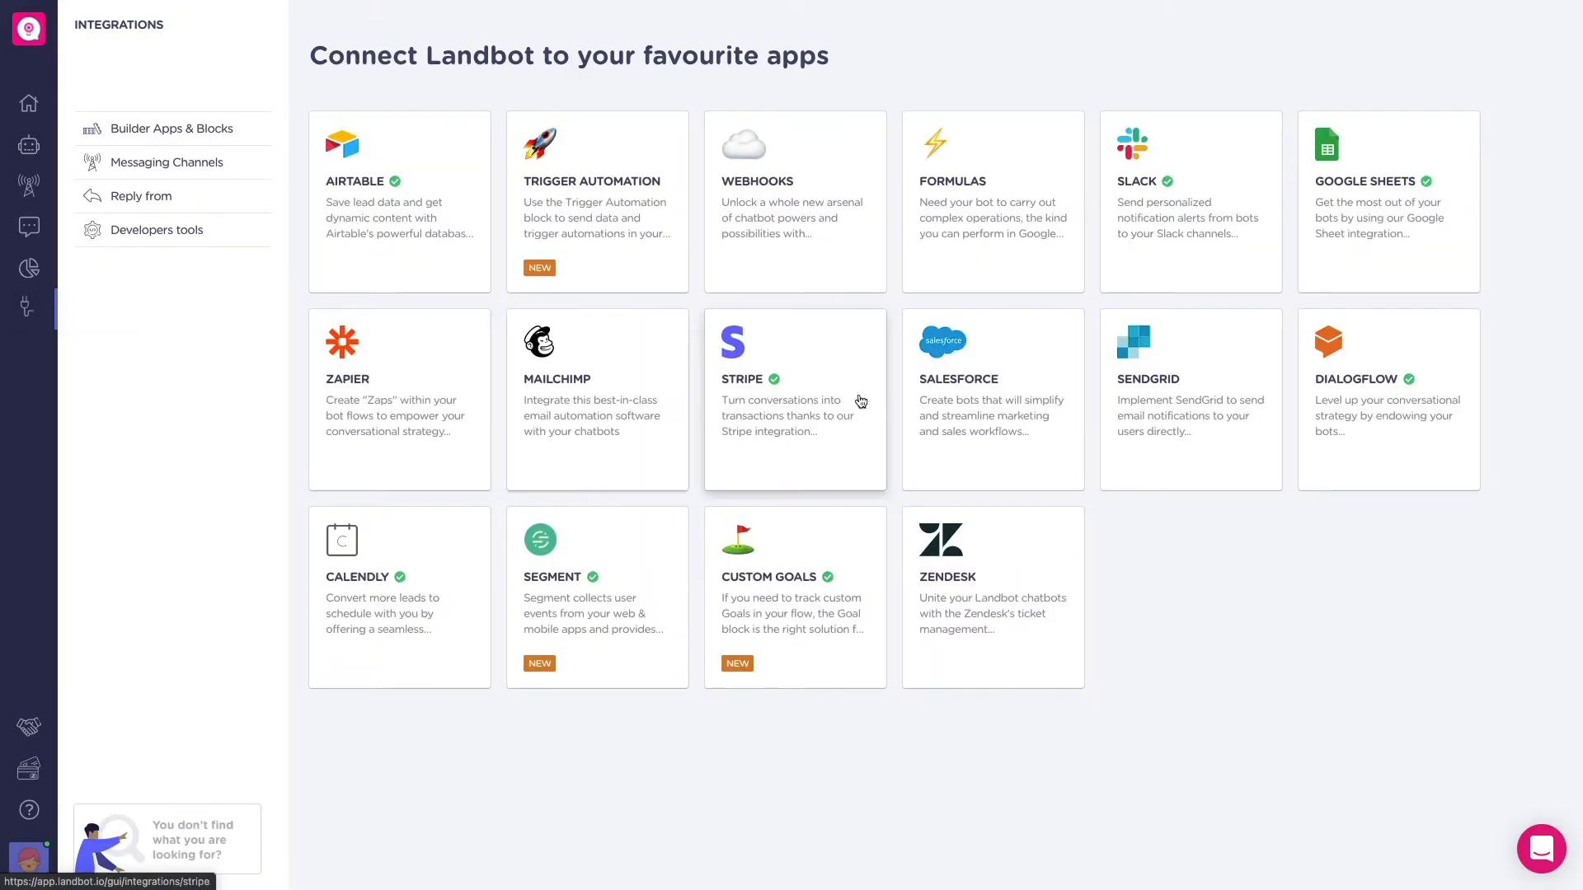
View the Dialogflow integration's Accounts list showing the newagent-posq key
click(1387, 397)
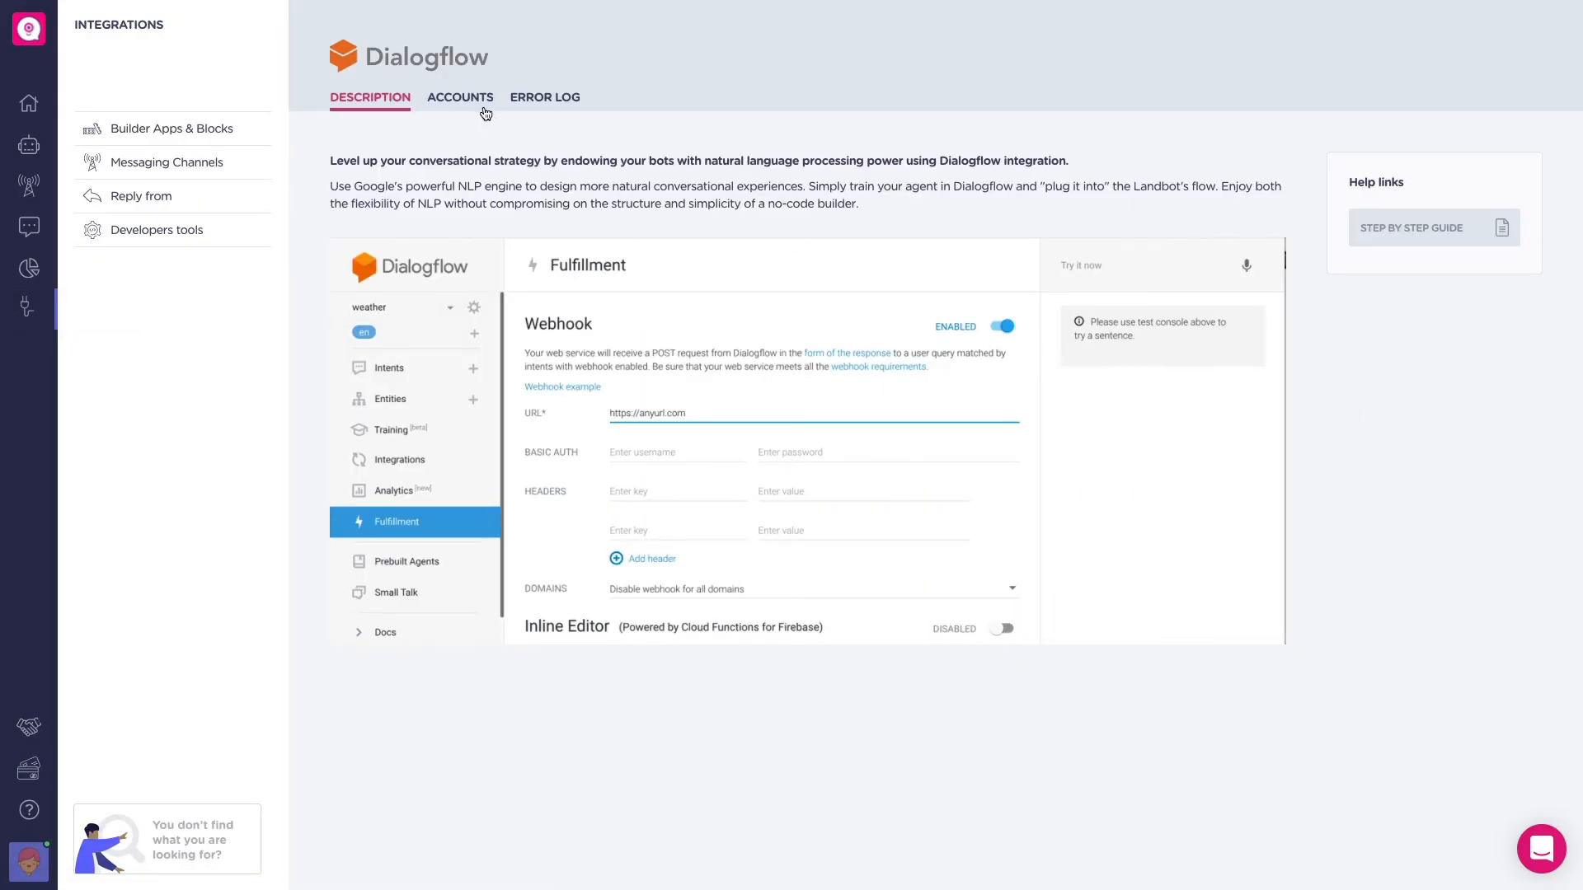
click(460, 97)
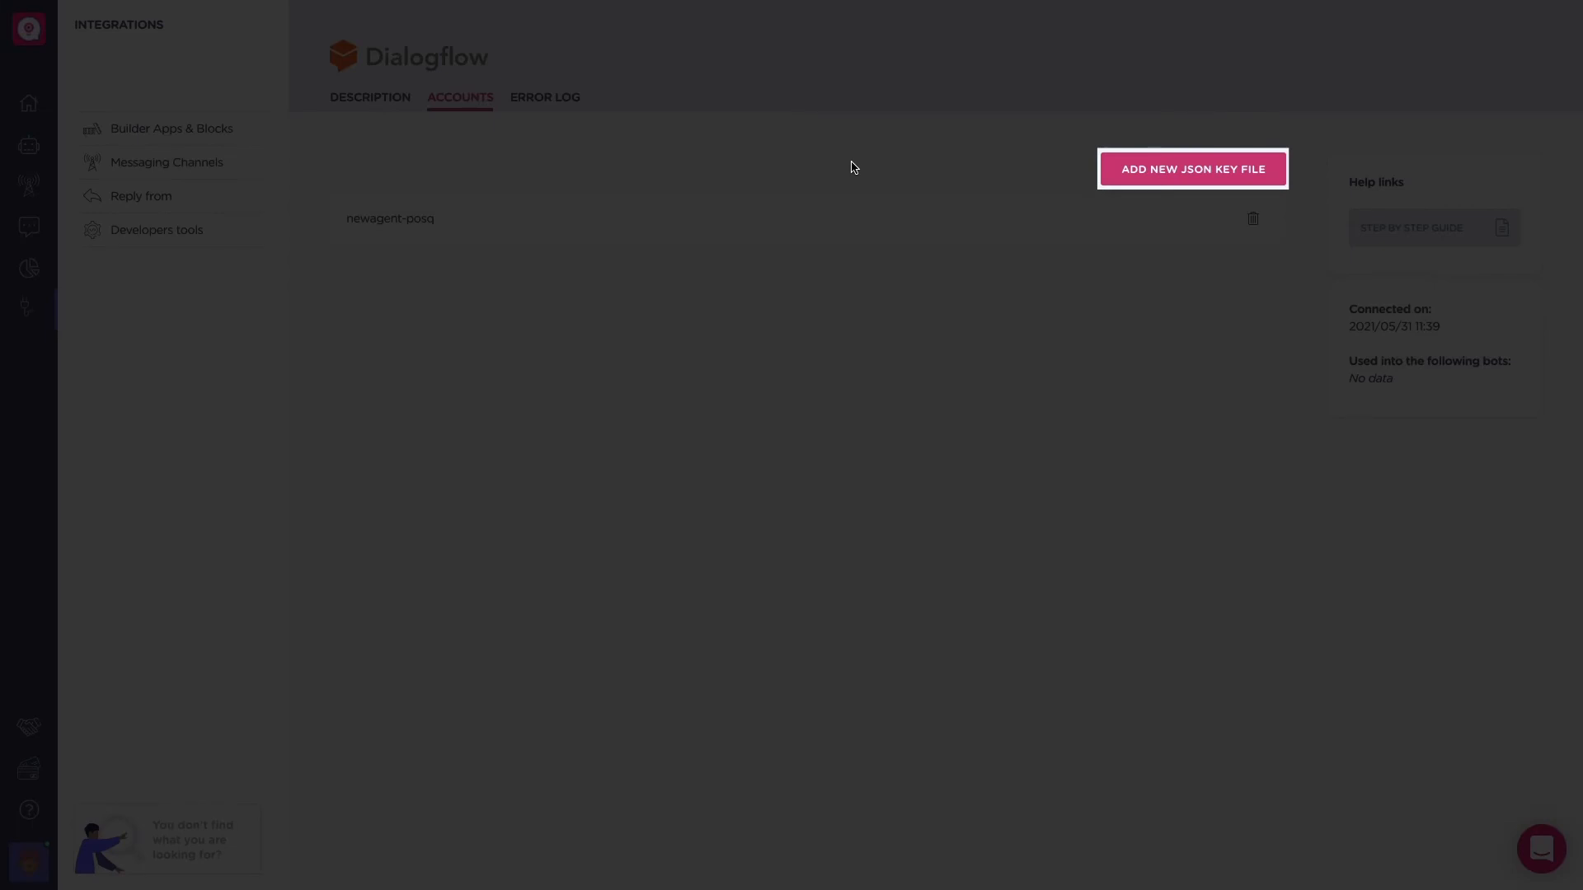